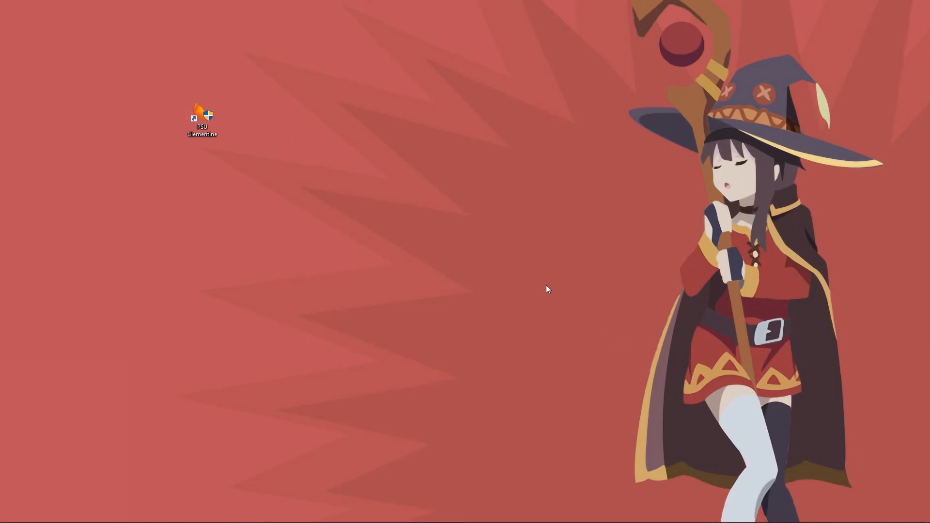
mouse_move(76, 96)
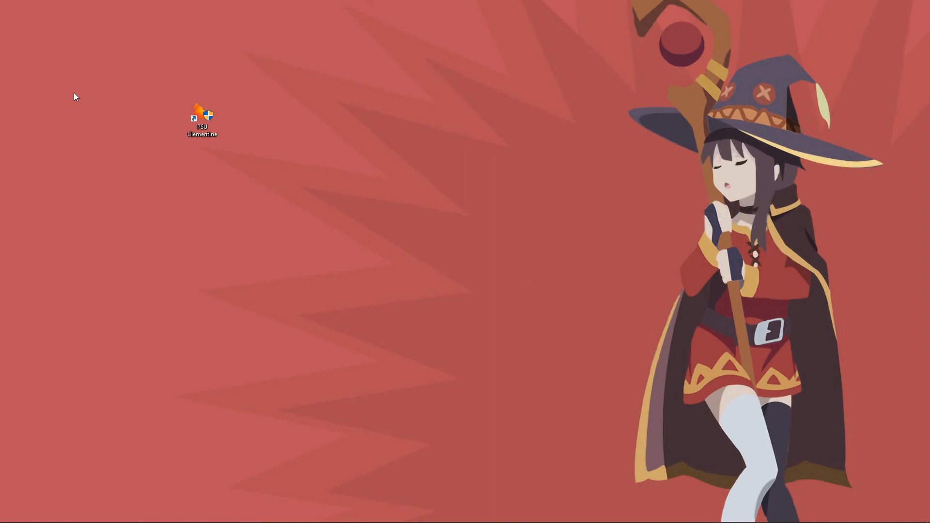
Step: Launch PSU Clementine from its desktop shortcut and open the launcher Options window
left_click(202, 117)
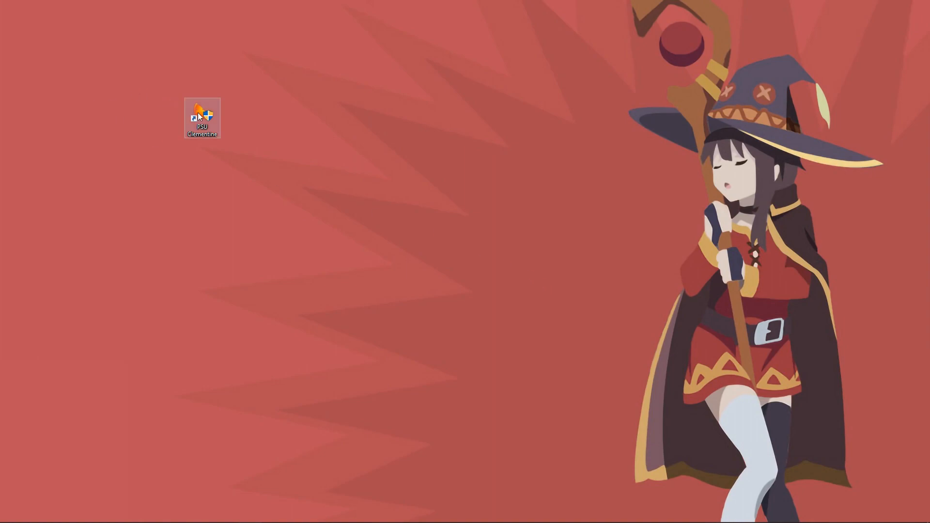
double_click(202, 116)
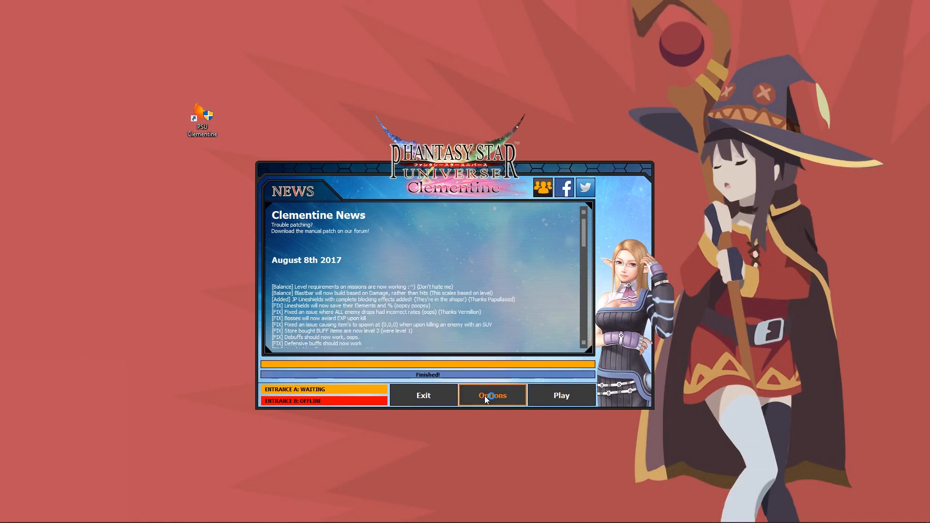
left_click(491, 395)
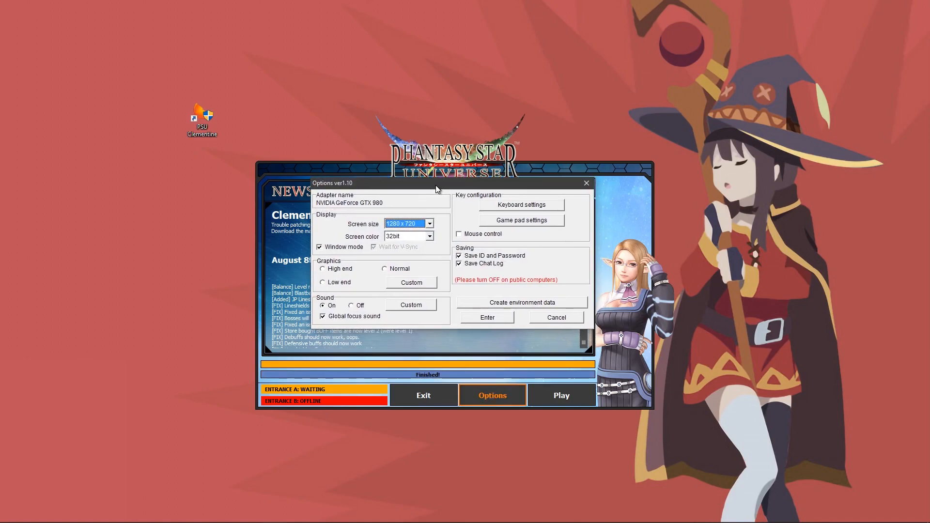
Step: Try the Default pattern 2 gamepad layout, then cancel it and close Options unsaved
left_click(520, 220)
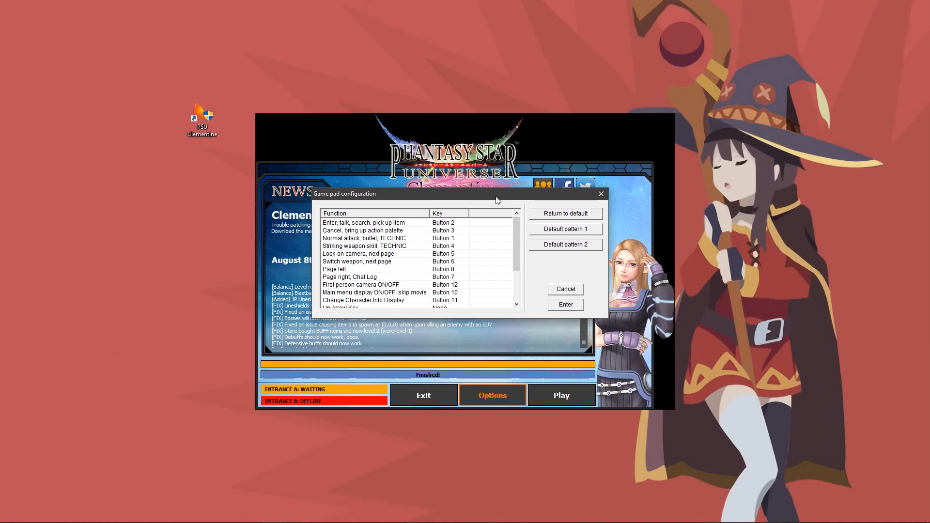
mouse_move(553, 248)
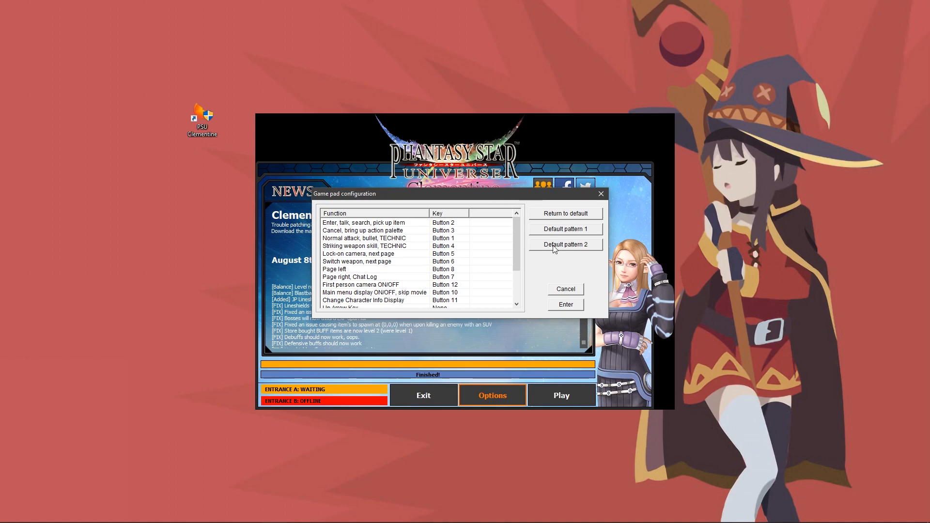
left_click(564, 244)
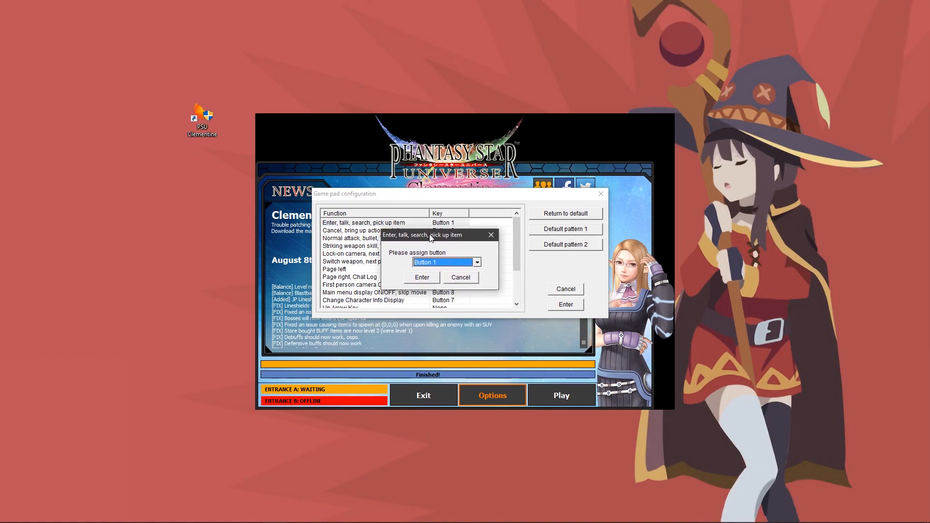
left_click(442, 262)
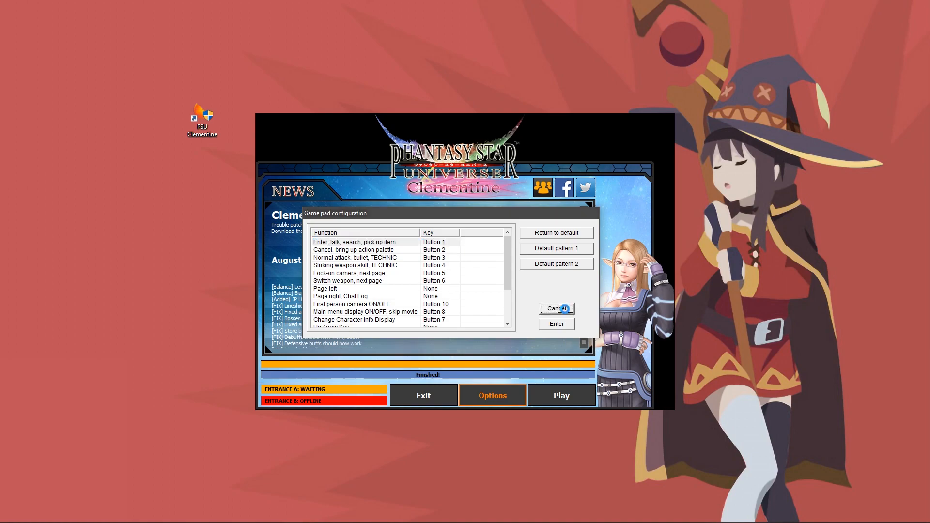
left_click(556, 308)
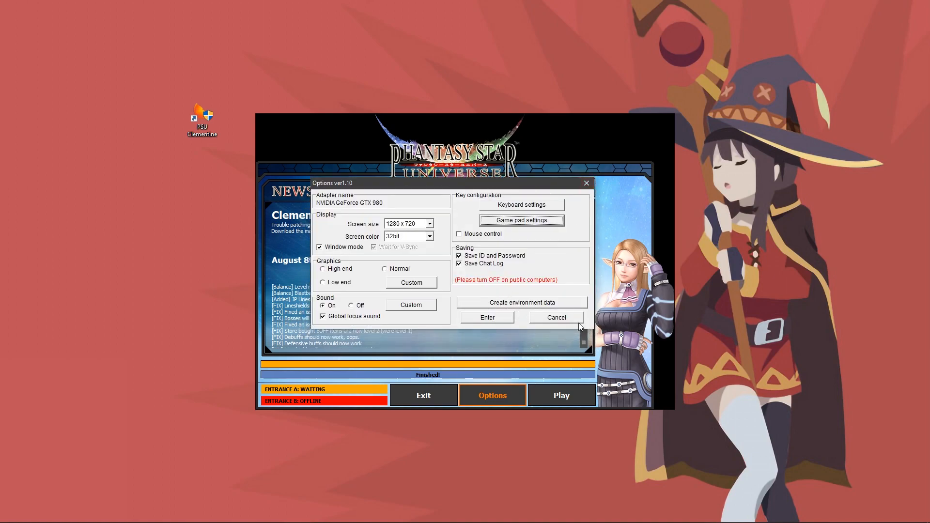
left_click(555, 317)
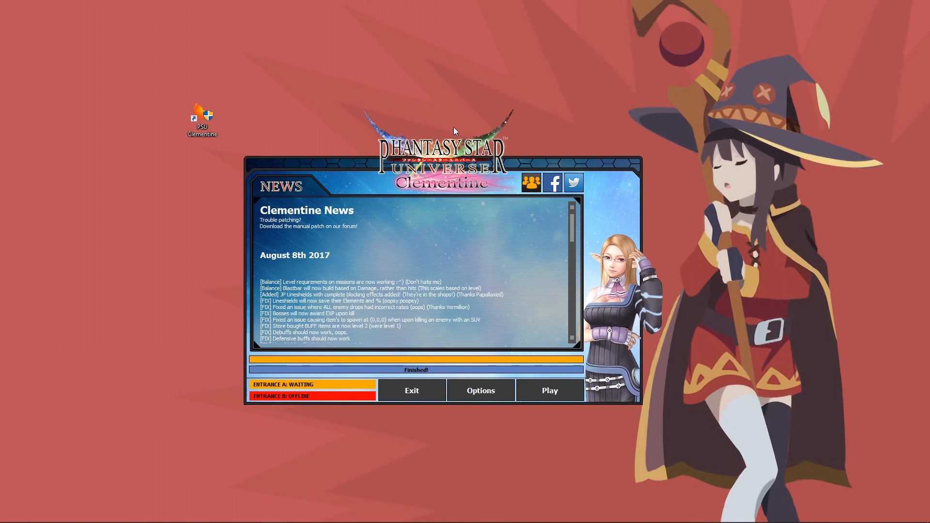
mouse_move(454, 180)
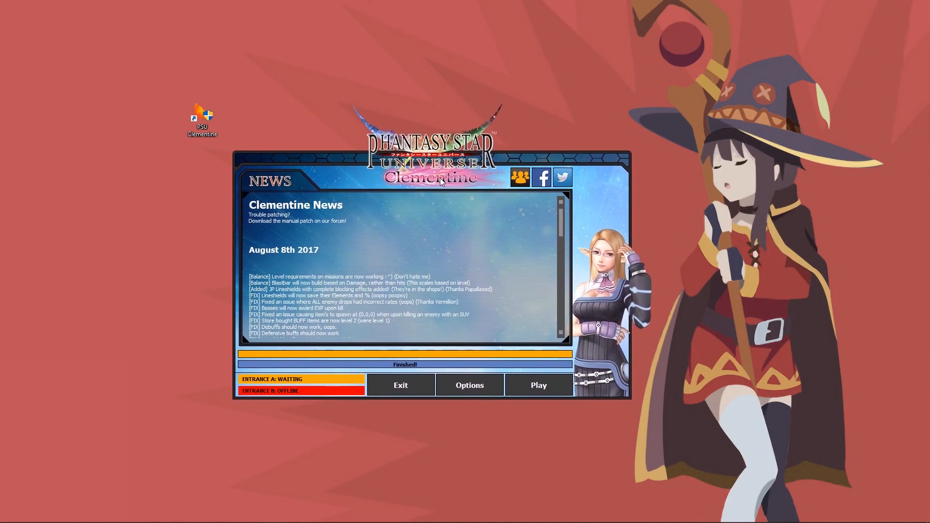
mouse_move(501, 176)
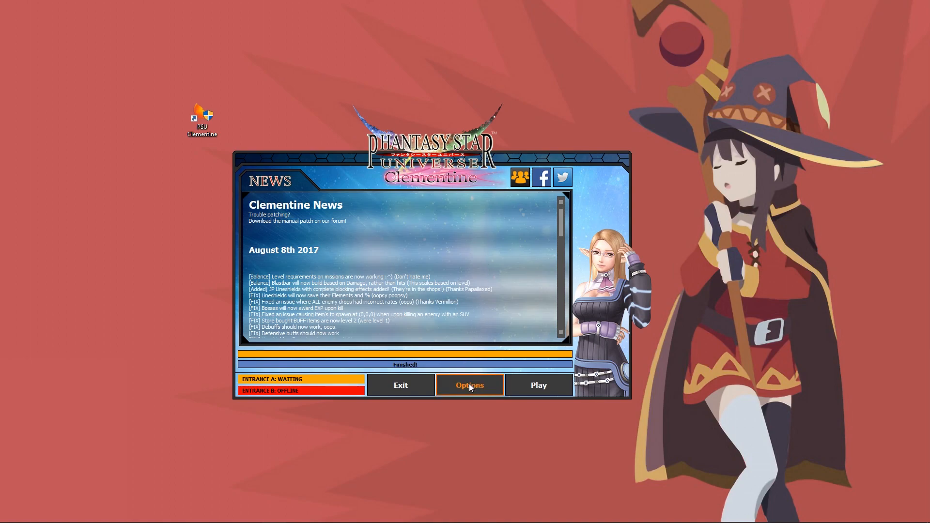
Step: Reopen gamepad settings and assign Button 2 to Enter and Button 3 to Cancel
left_click(469, 385)
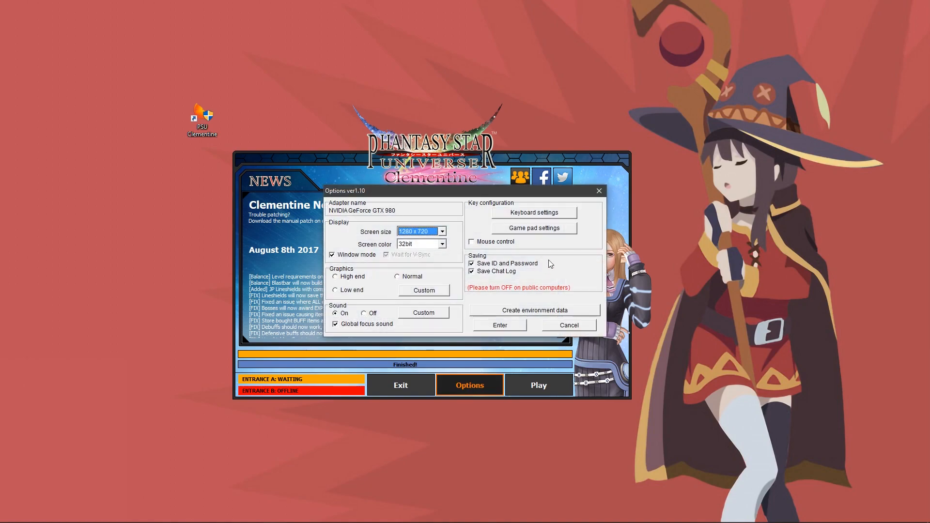
left_click(532, 227)
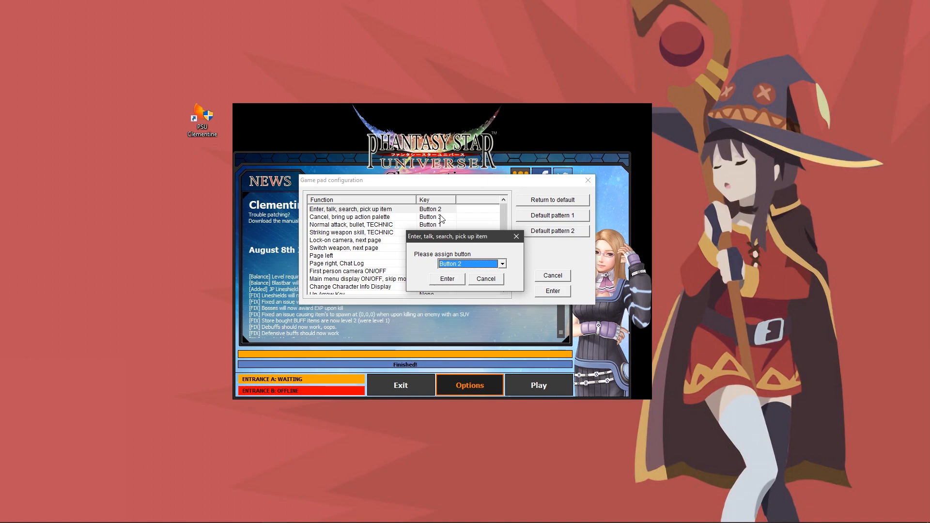
left_click(446, 278)
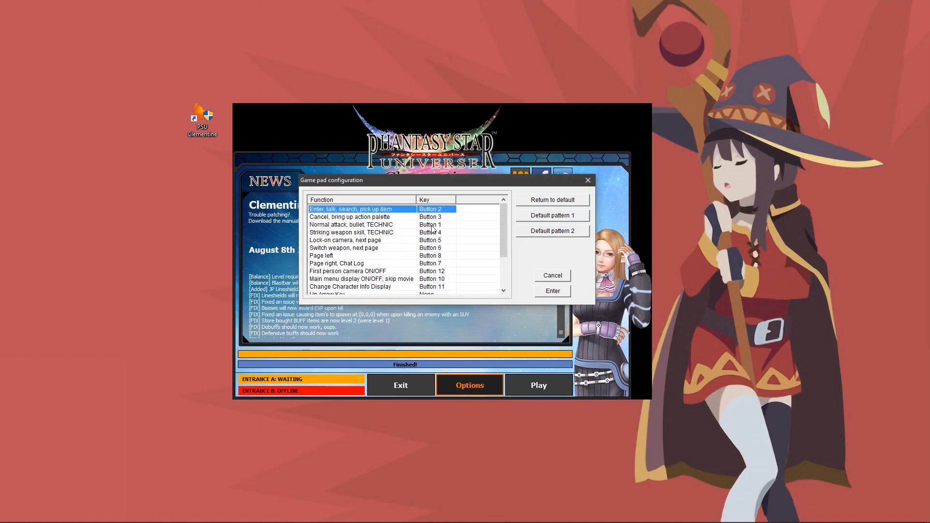
double_click(348, 216)
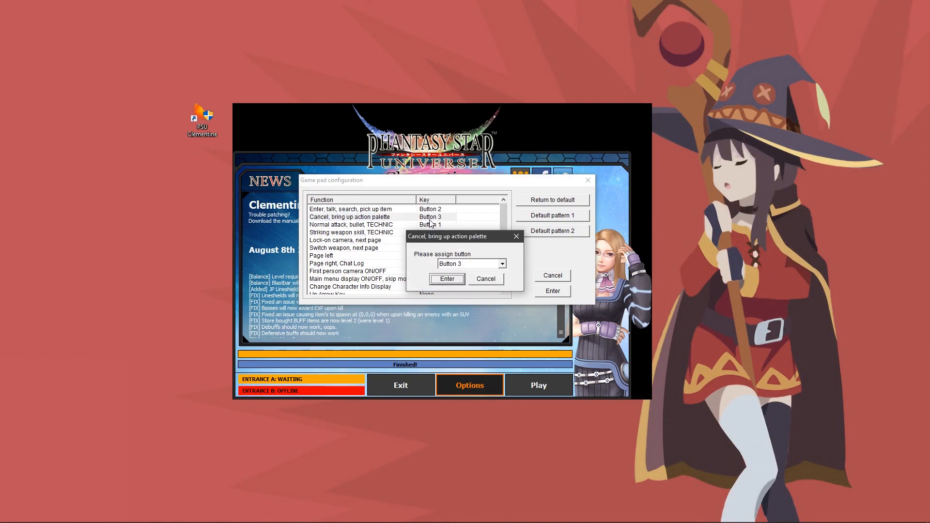
left_click(447, 279)
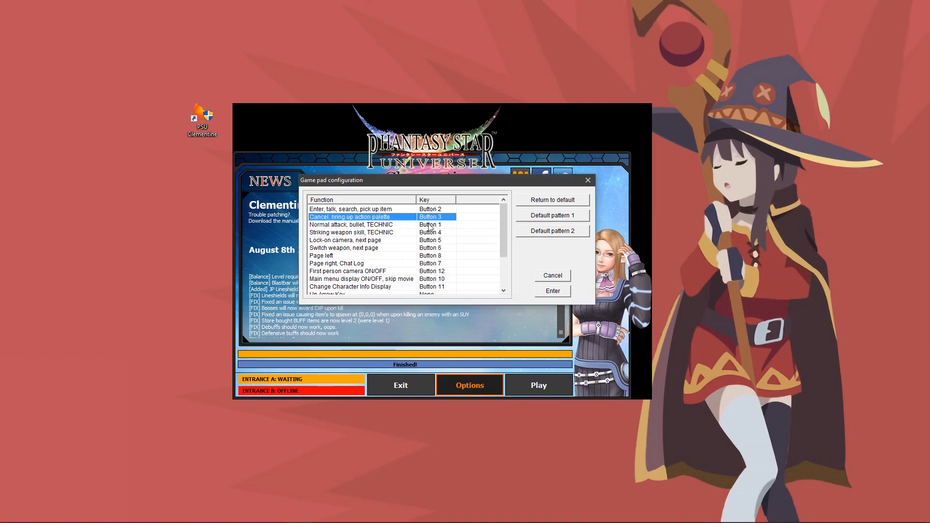
Step: Confirm Page left stays on Button 8 and Page right on Button 7
left_click(349, 224)
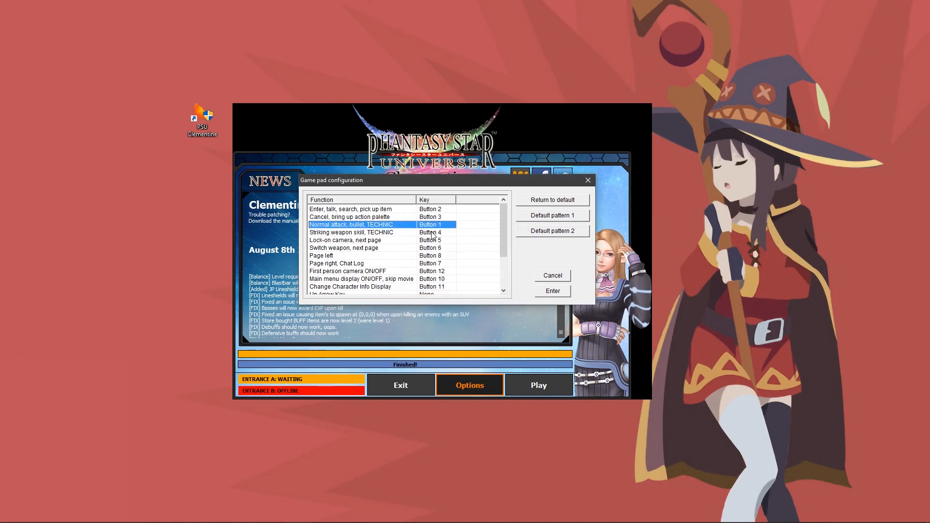
left_click(366, 232)
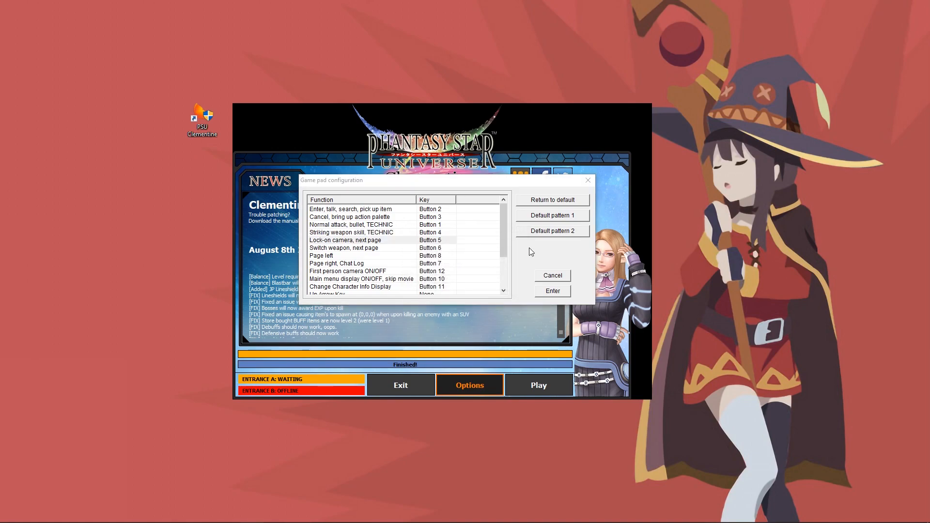
double_click(346, 240)
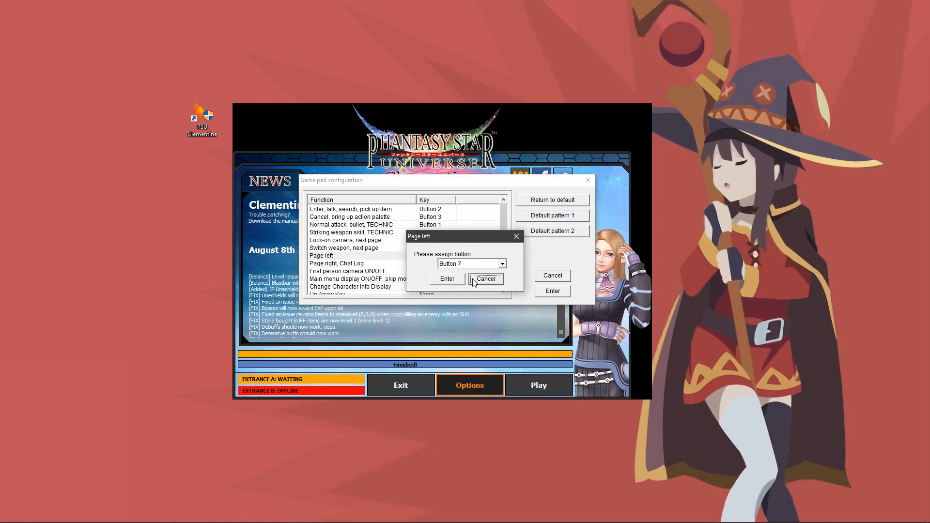
left_click(486, 279)
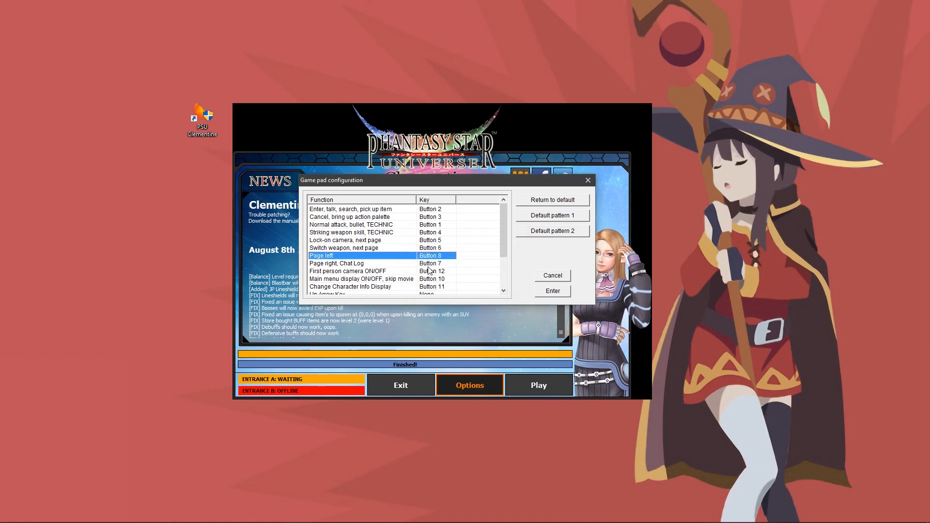
double_click(336, 263)
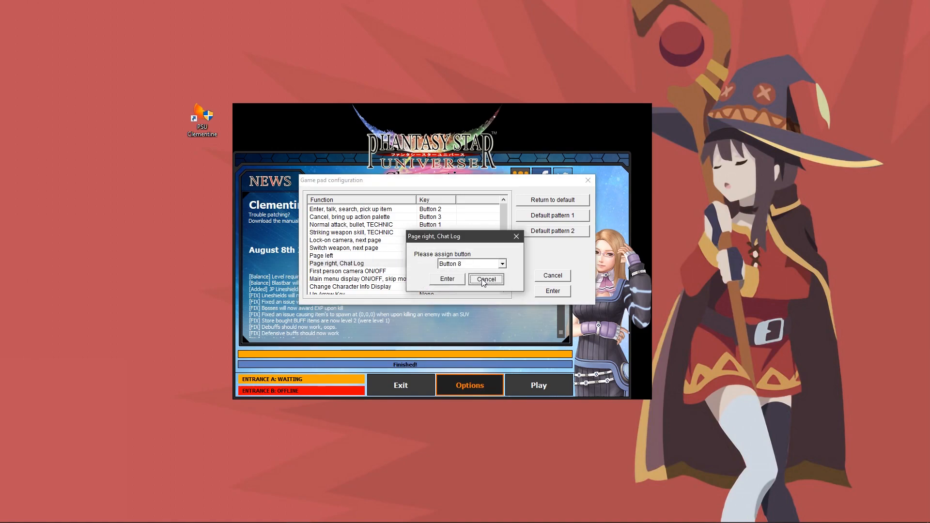
left_click(485, 279)
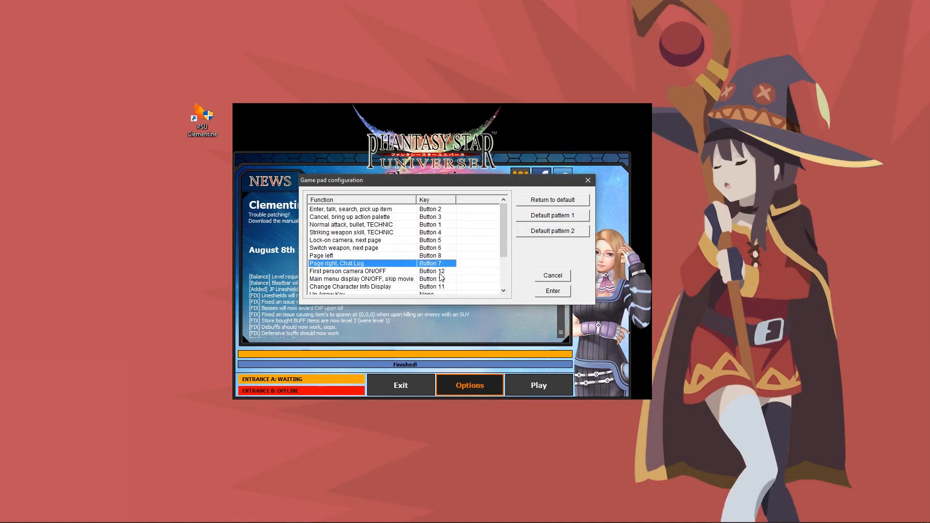
Step: Check first-person camera, main menu and camera stick assignments, then close the gamepad dialog
double_click(347, 271)
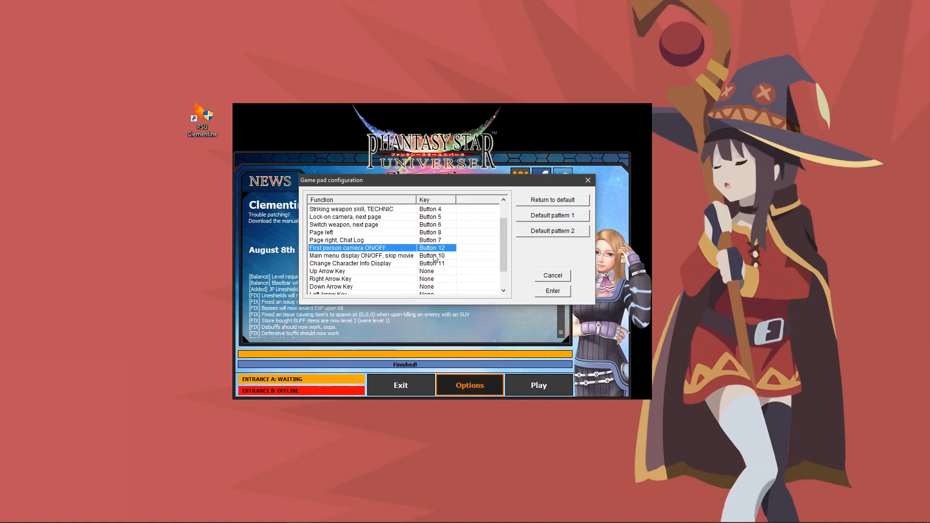
double_click(362, 255)
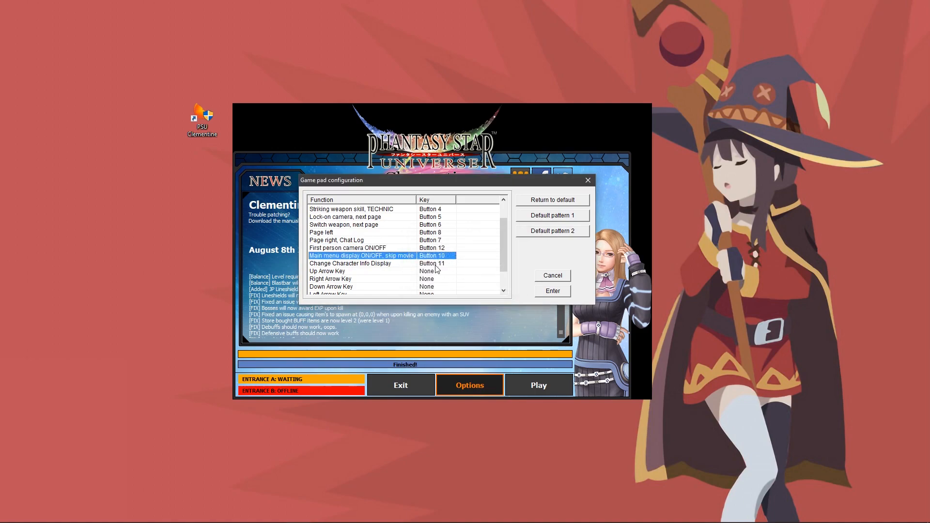
double_click(349, 264)
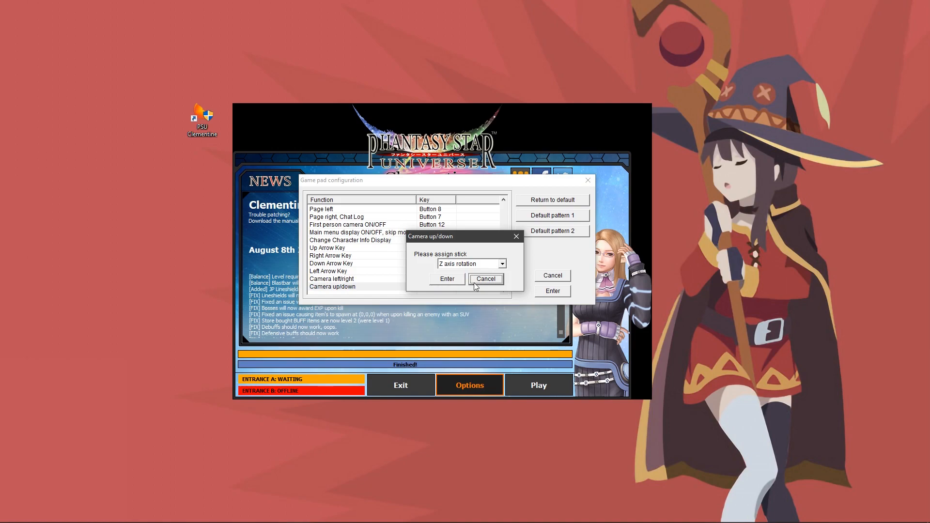
left_click(485, 279)
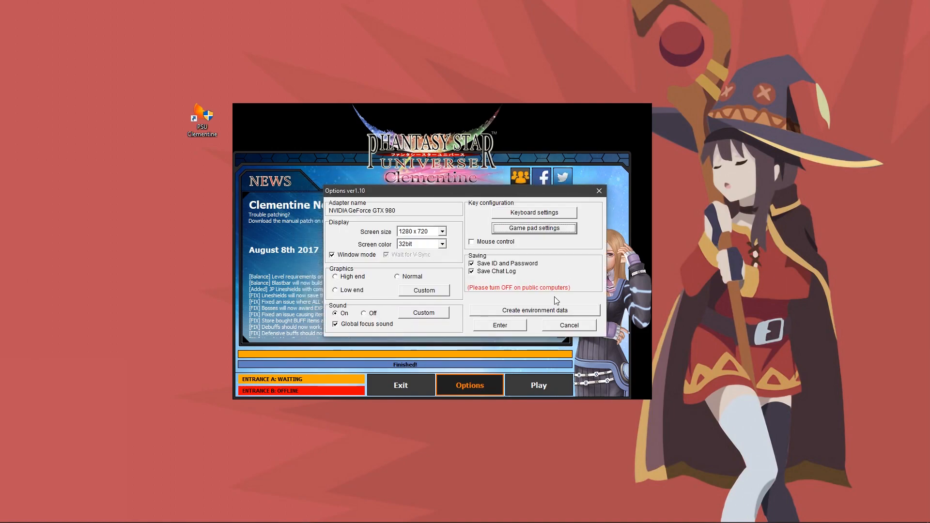
mouse_move(546, 333)
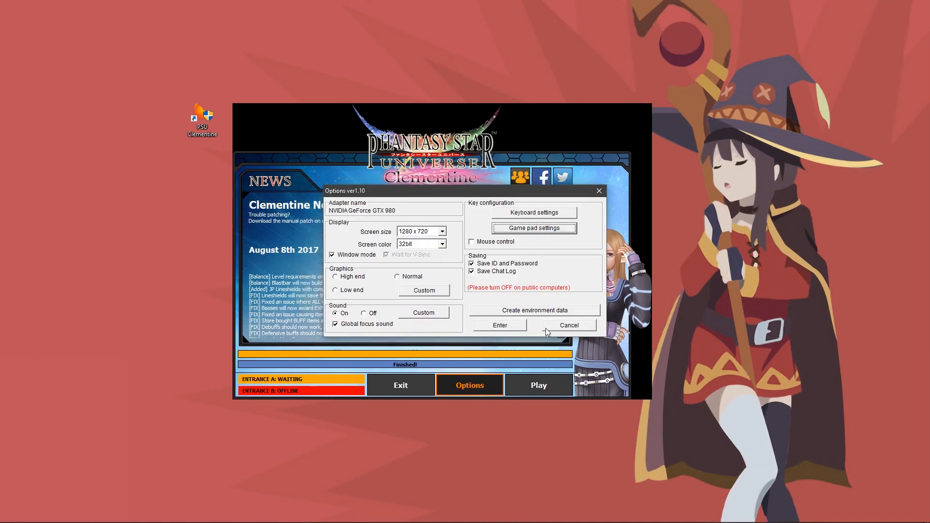
left_click(567, 325)
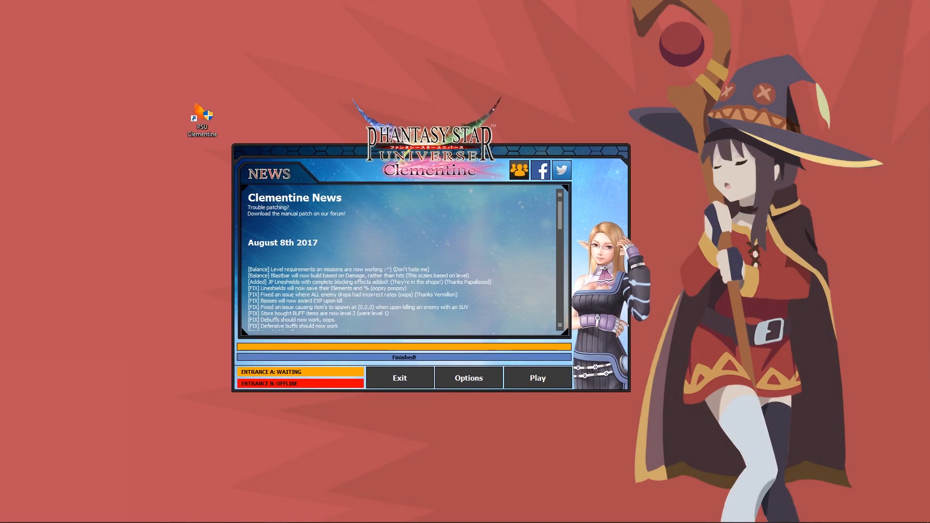
mouse_move(467, 378)
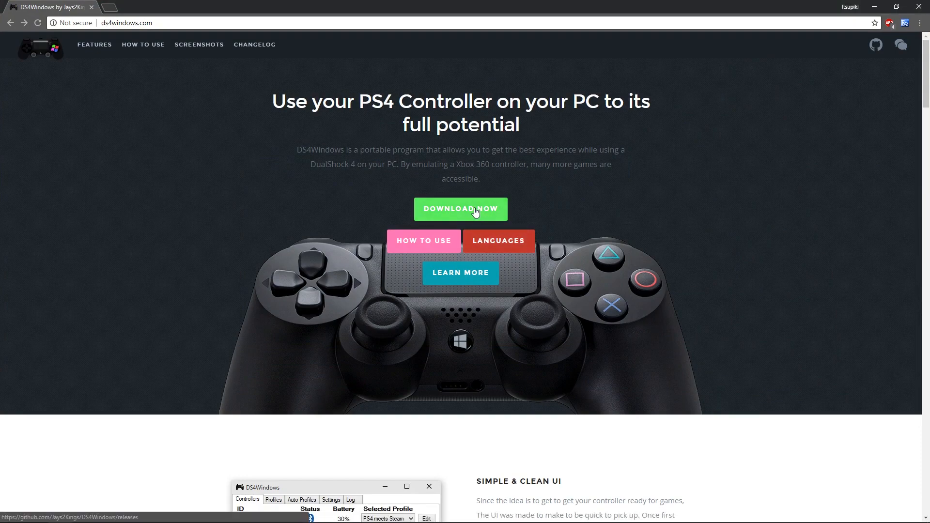
Step: Download DS4Windows.zip version 1.4.52 from the GitHub releases page and open it
left_click(460, 208)
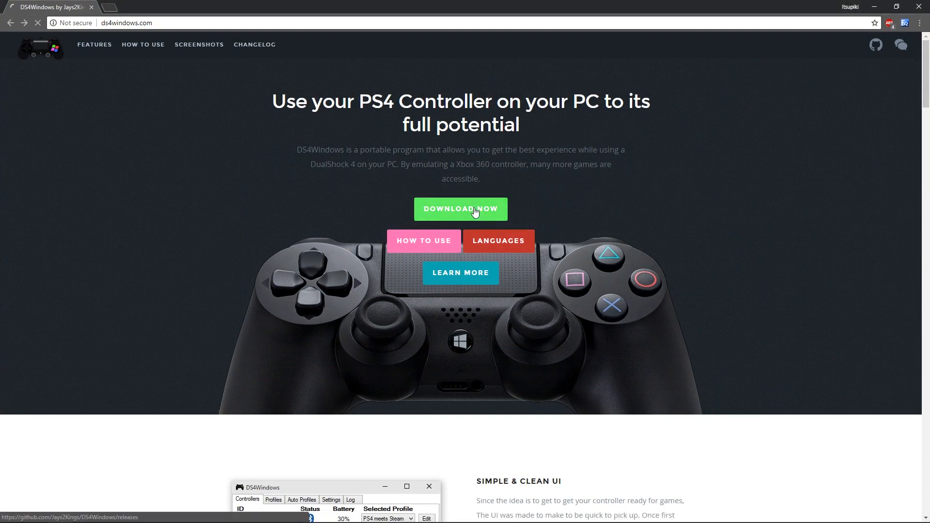
left_click(460, 208)
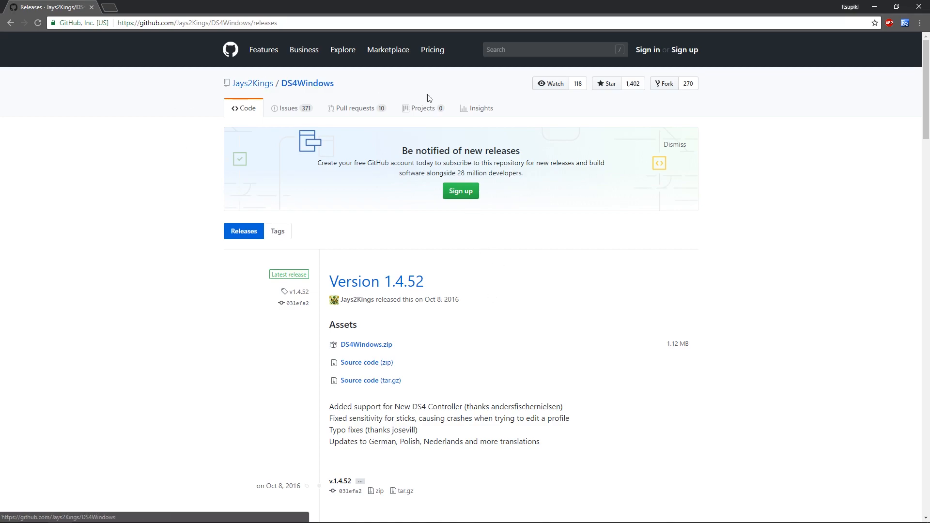
scroll("down", 3)
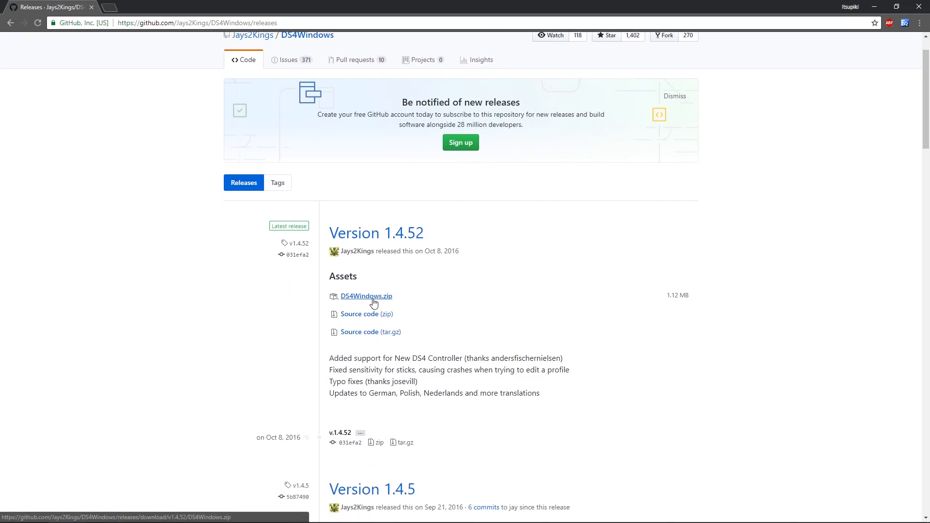
left_click(365, 296)
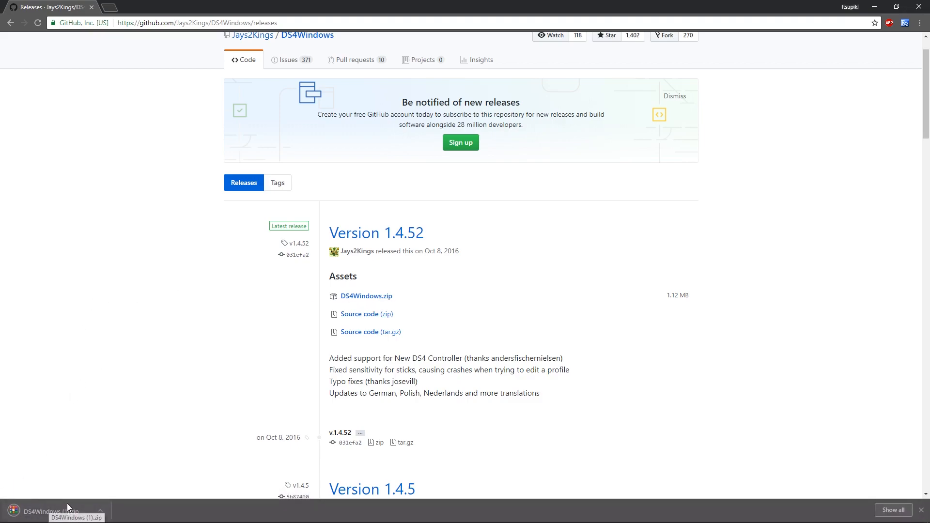
left_click(47, 511)
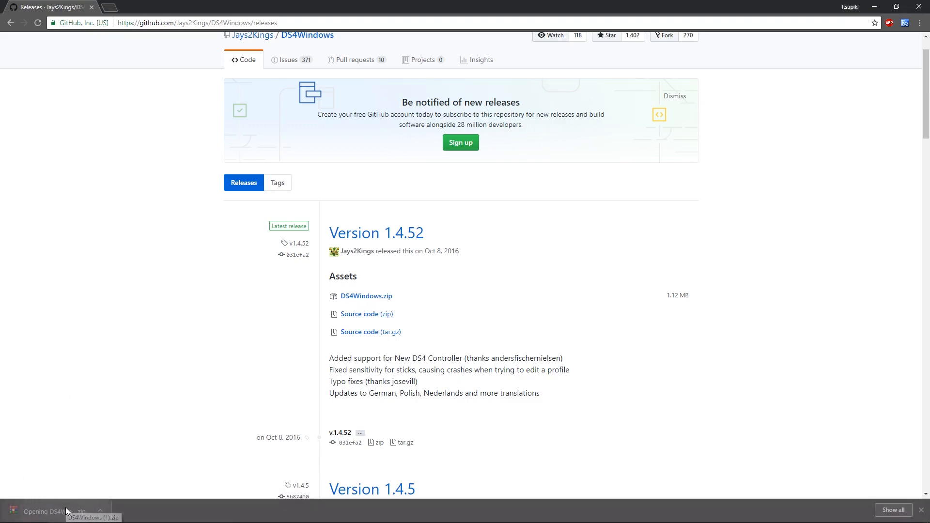
Step: Move the WinRAR window aside, create a new desktop folder, and open it
left_click(59, 512)
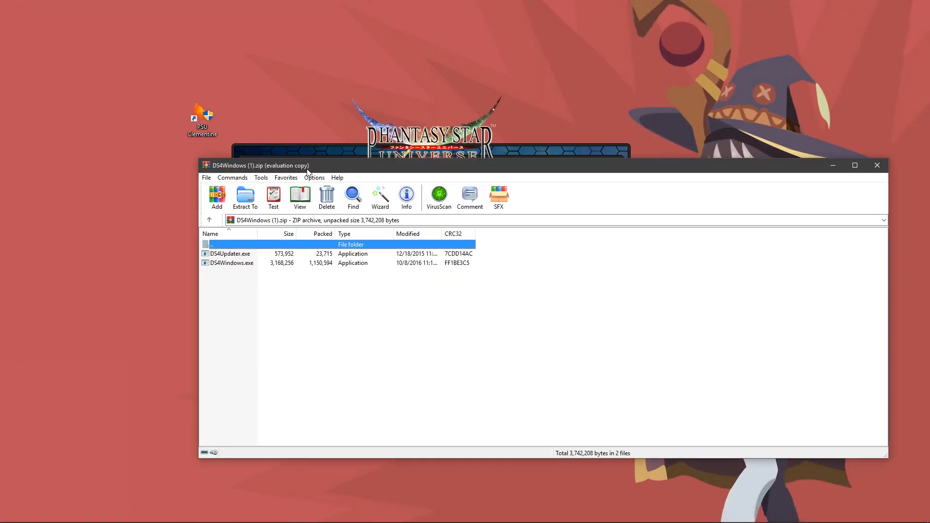
left_click_drag(255, 164, 332, 156)
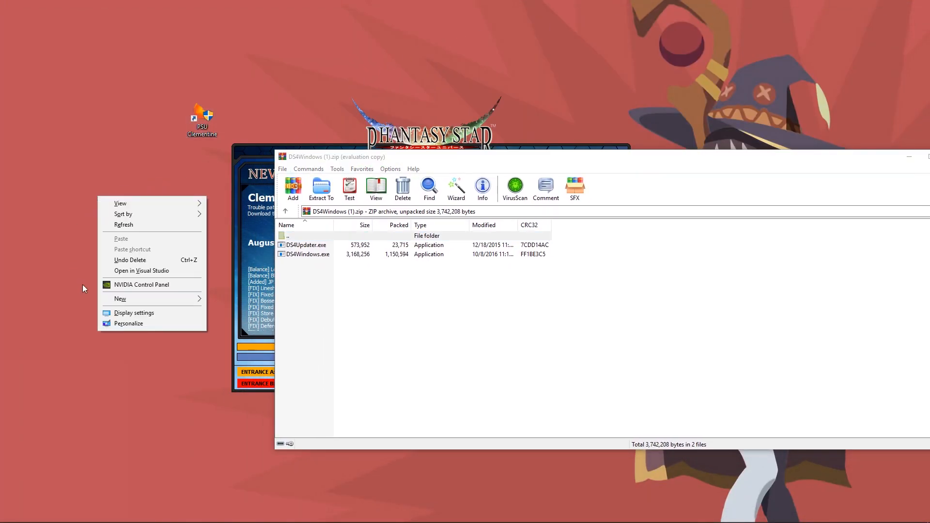
left_click(120, 298)
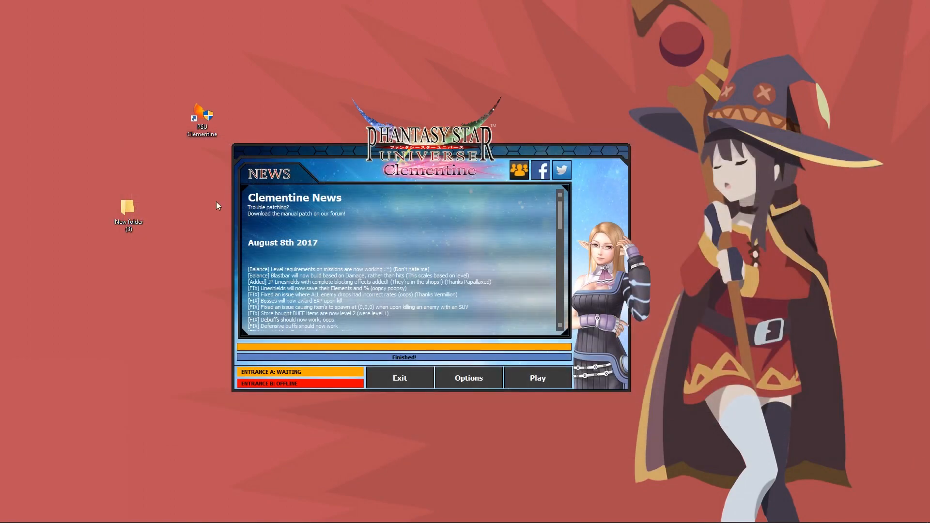
double_click(128, 217)
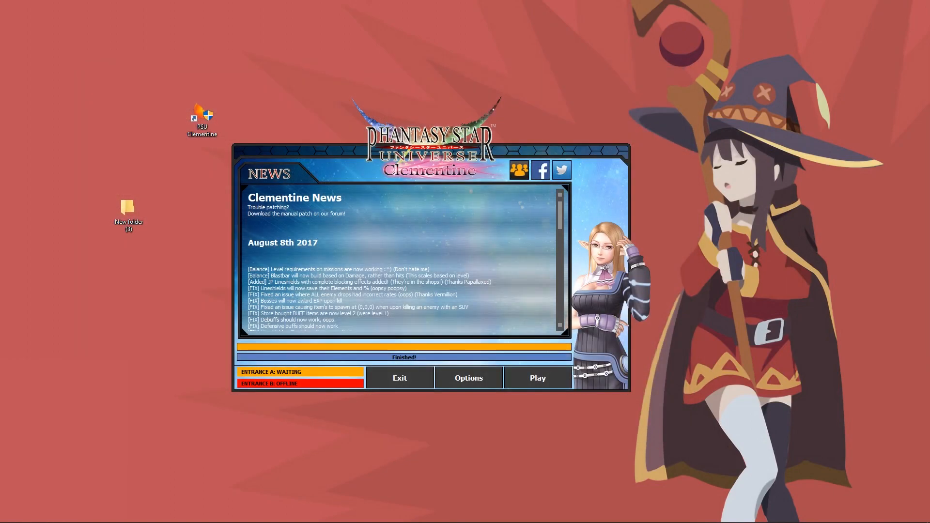
mouse_move(135, 263)
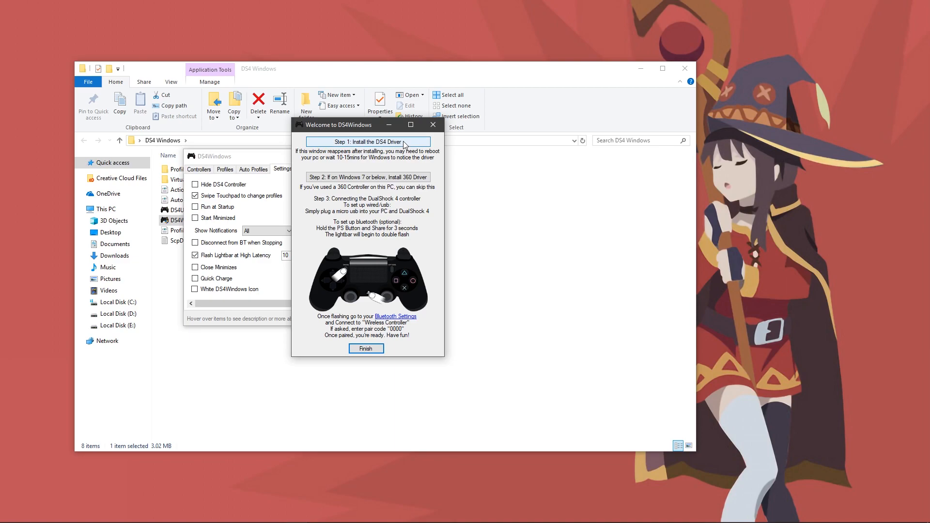
Step: Drag the Welcome to DS4Windows window aside and close it
left_click_drag(366, 124, 351, 116)
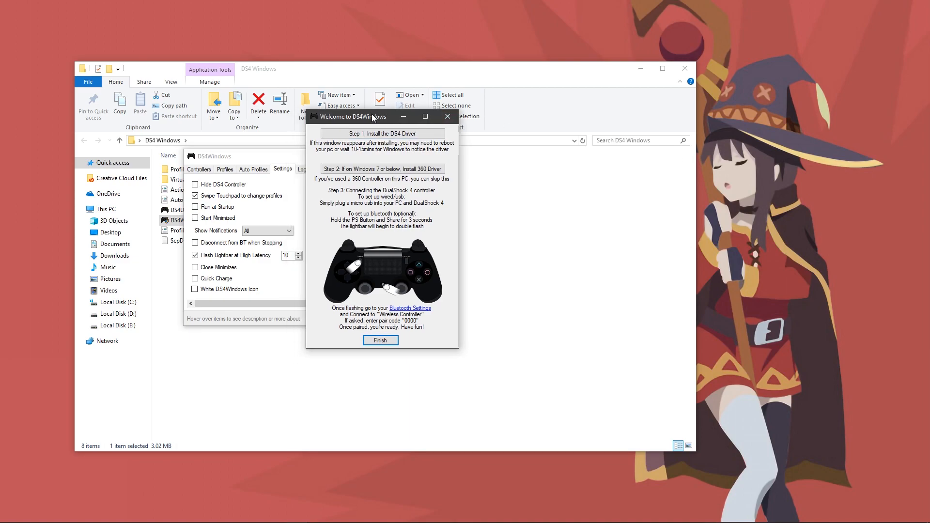
left_click_drag(354, 116, 393, 121)
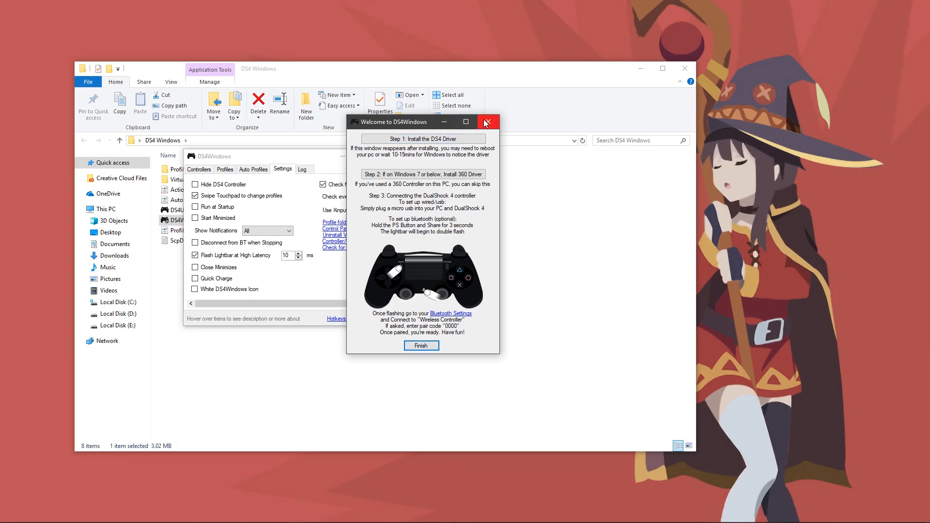
left_click(486, 122)
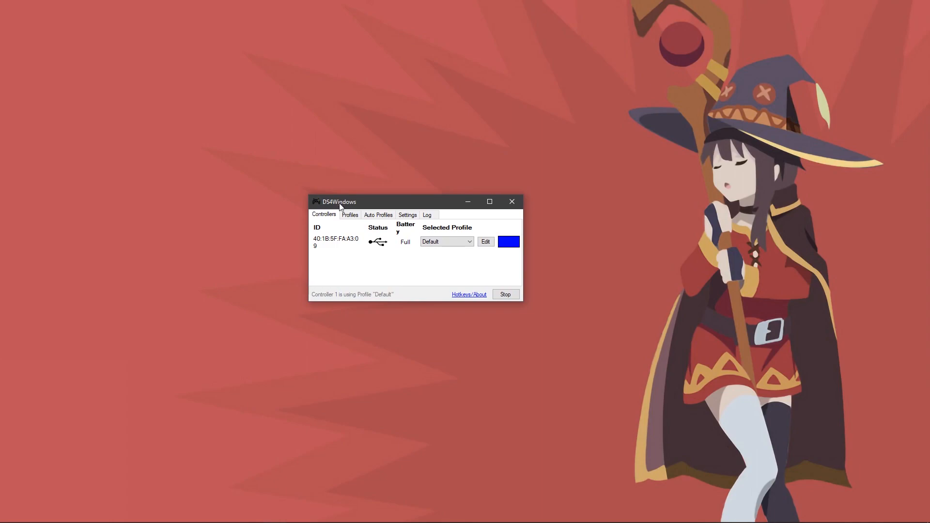
Step: Move the DS4Windows window and open the Windows Start menu
left_click_drag(340, 202, 346, 212)
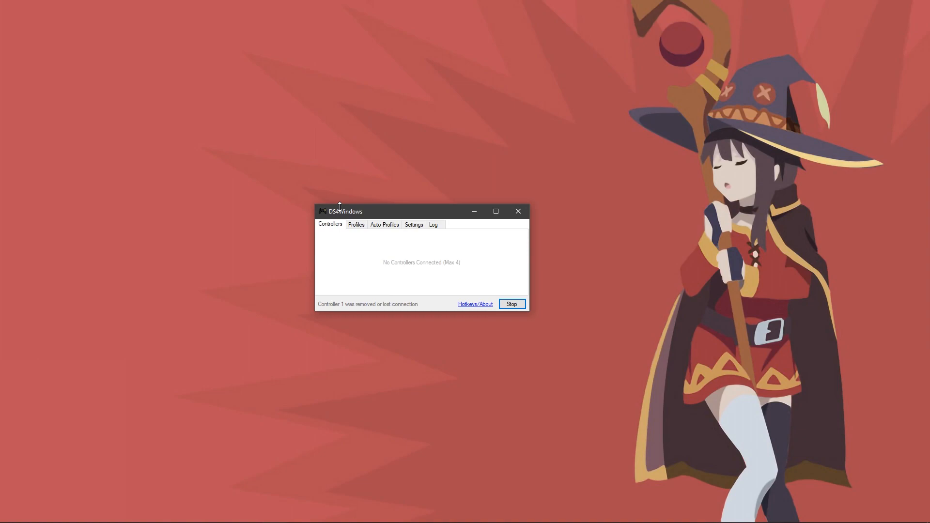
left_click(8, 512)
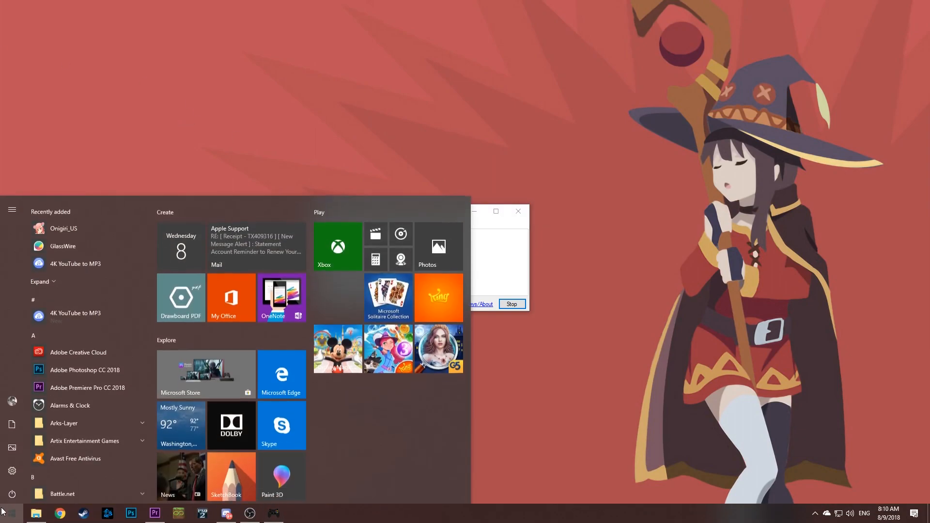
Step: Disable the HID-compliant game controllers in Device Manager, then re-enable the controller
type("device Manager")
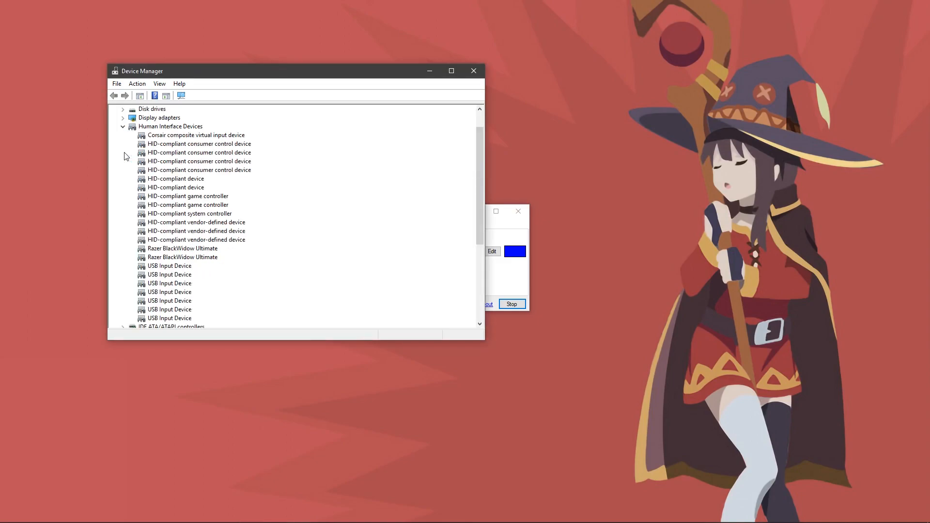
mouse_move(146, 198)
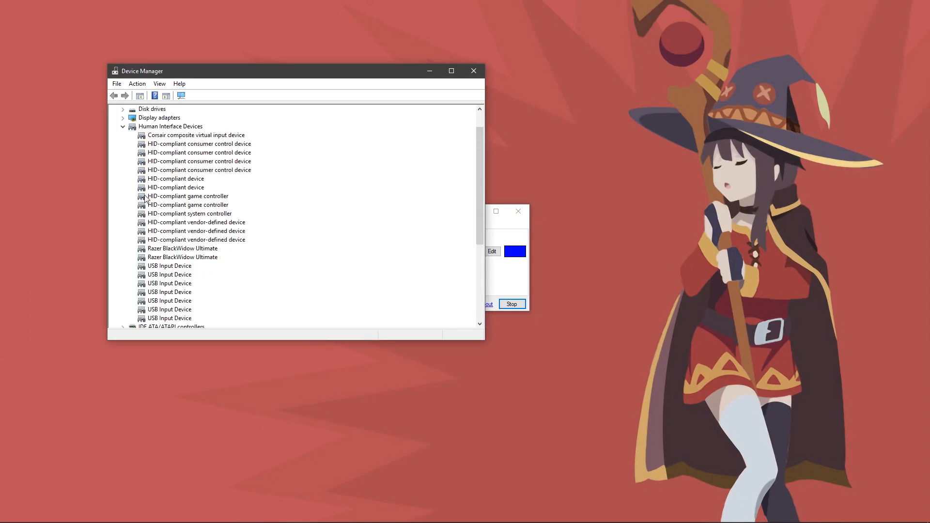
mouse_move(170, 196)
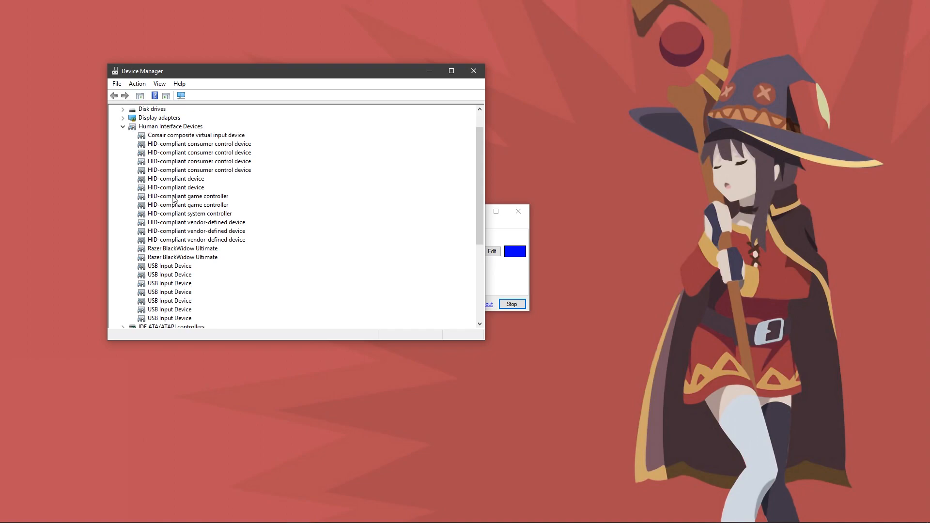
right_click(187, 195)
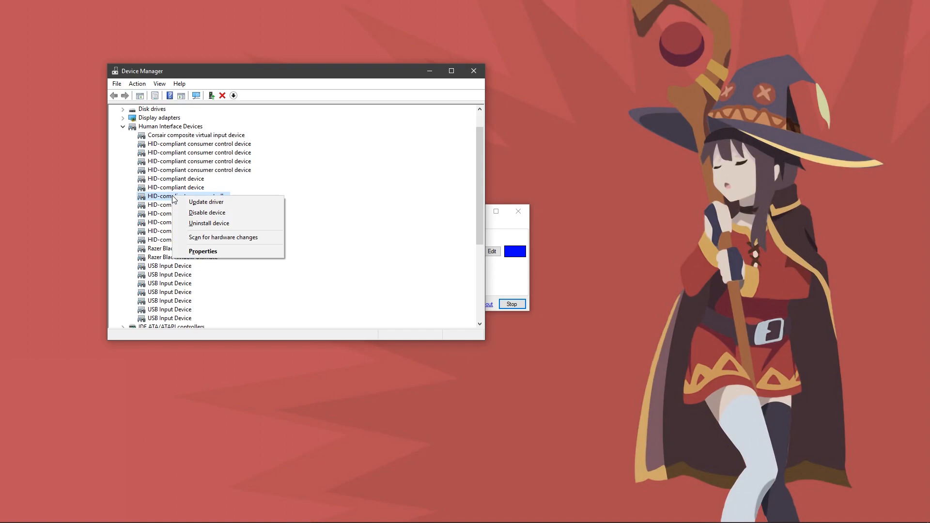
mouse_move(206, 212)
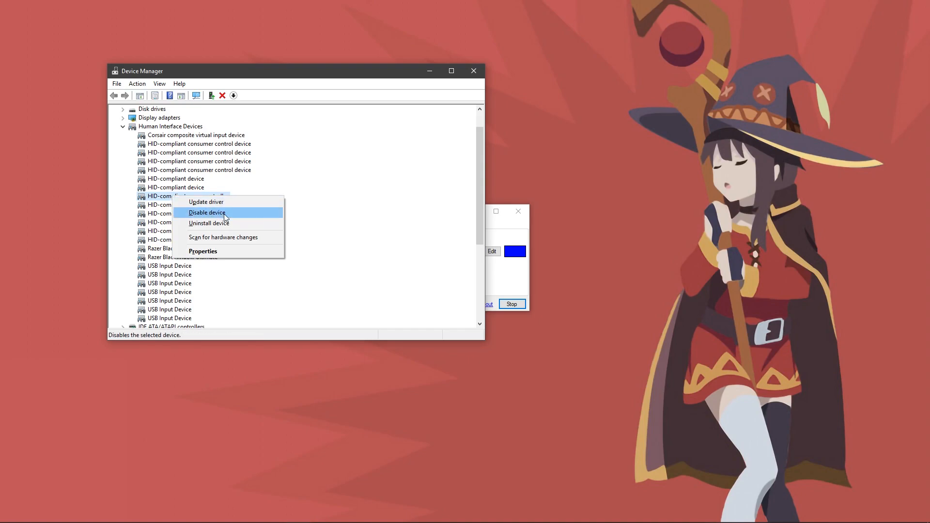
left_click(206, 212)
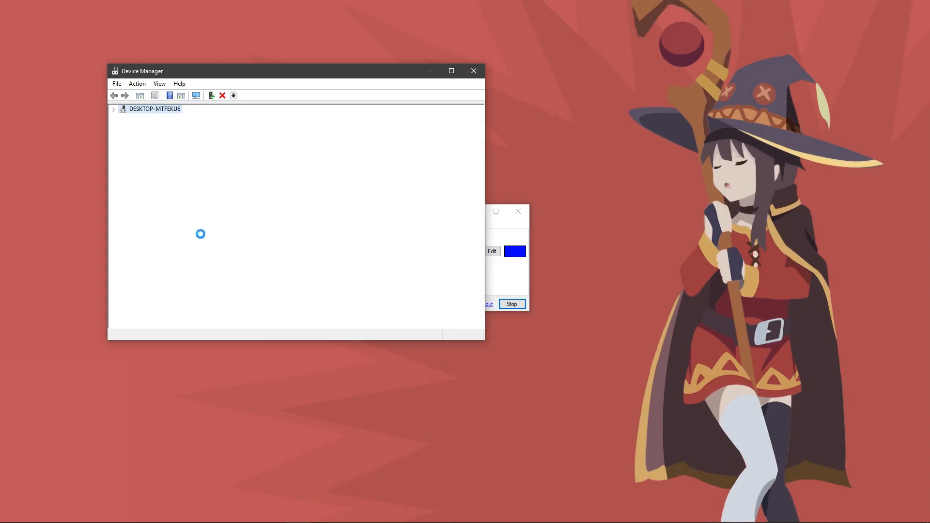
right_click(188, 231)
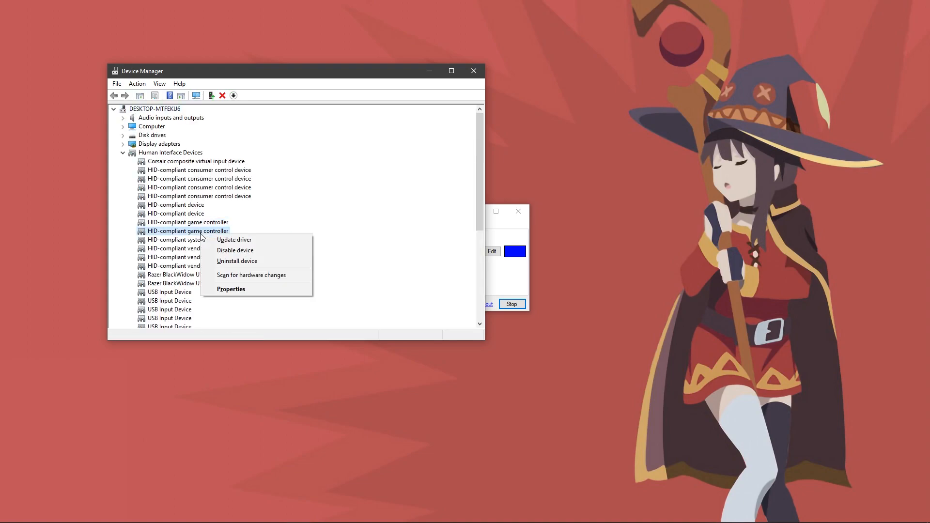
left_click(234, 250)
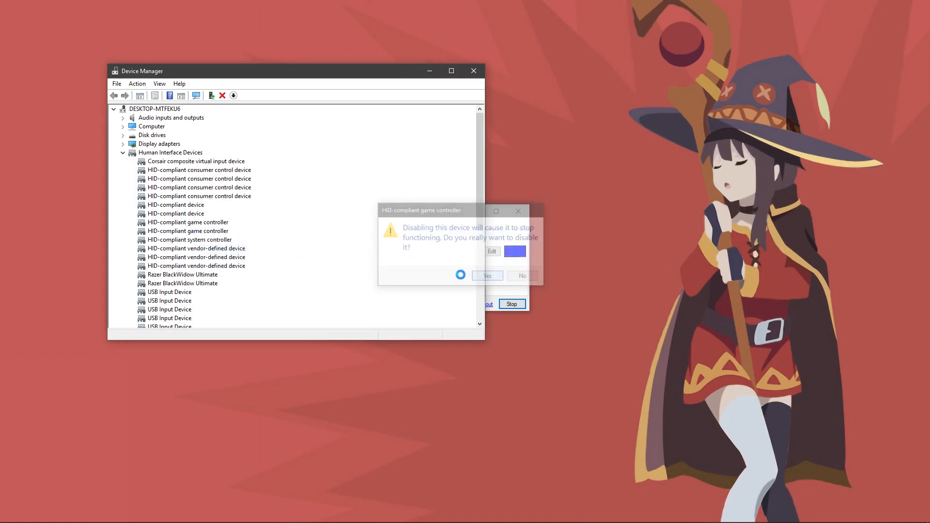
left_click(486, 275)
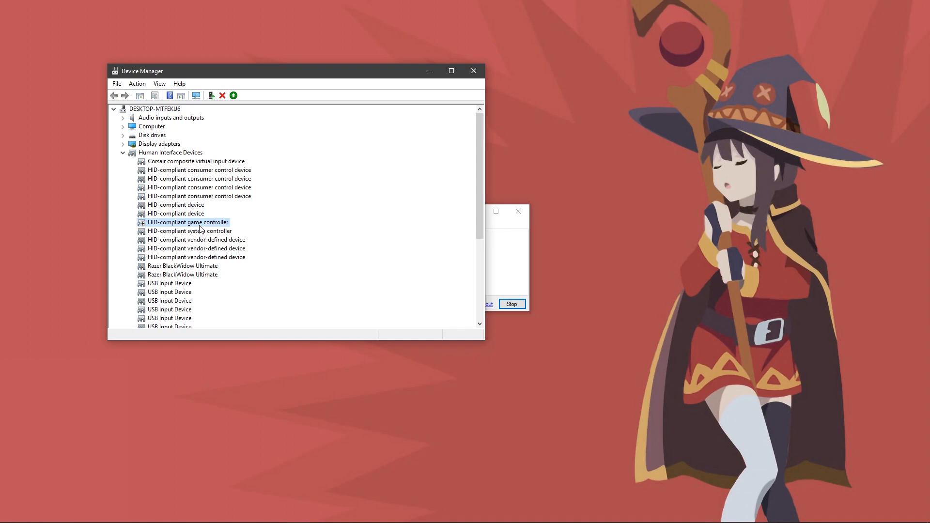
right_click(187, 222)
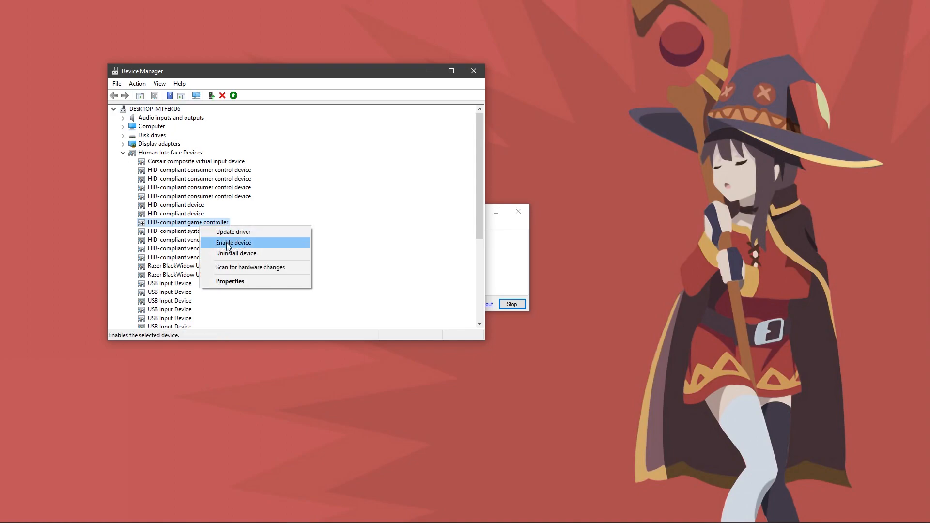
left_click(233, 242)
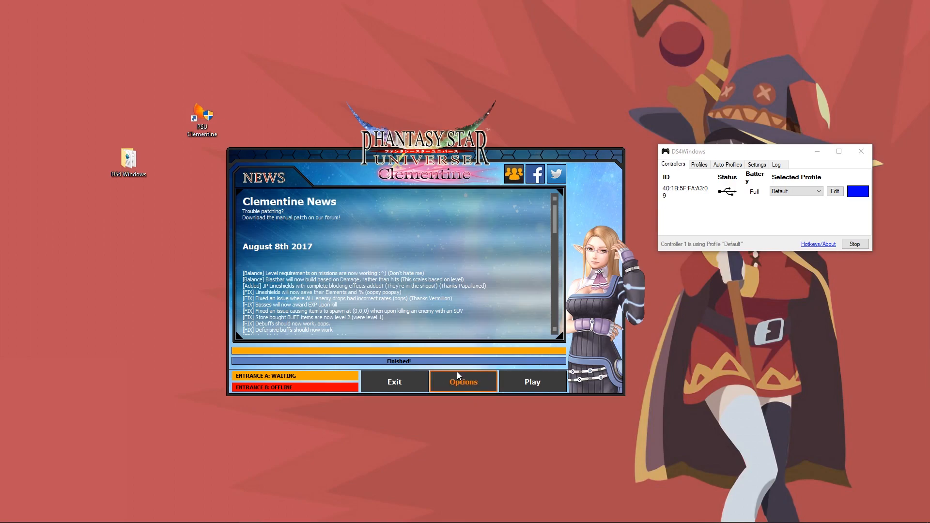
Step: Review talk, normal attack, weapon skill, lock-on and Page left assignments, leaving them unchanged
left_click(462, 381)
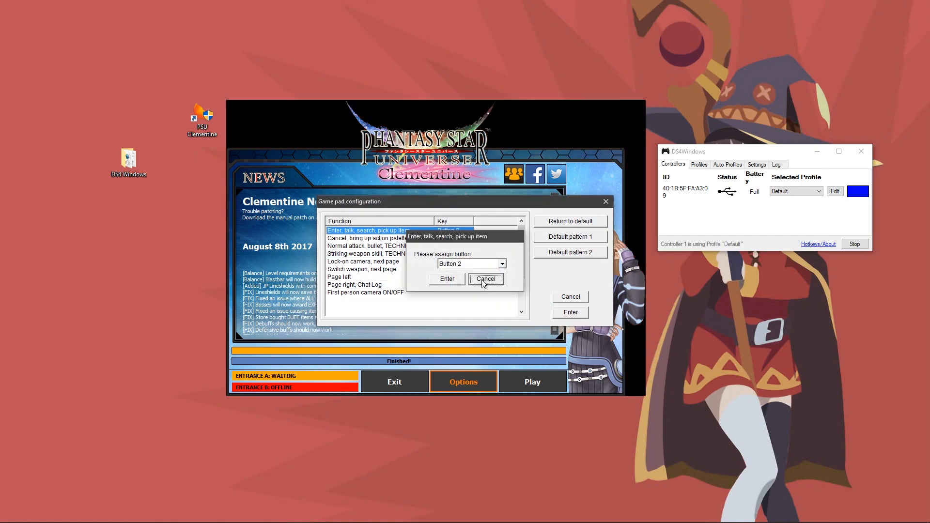
left_click(485, 279)
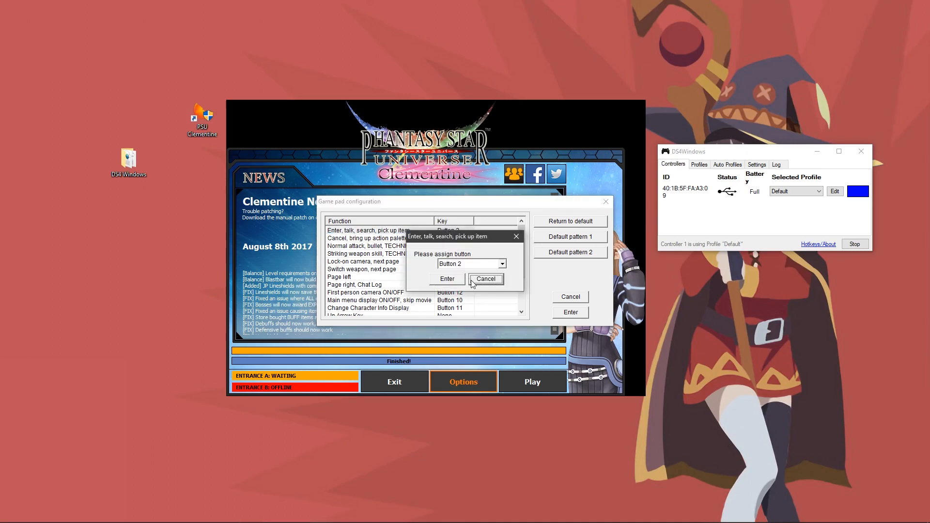
left_click(484, 278)
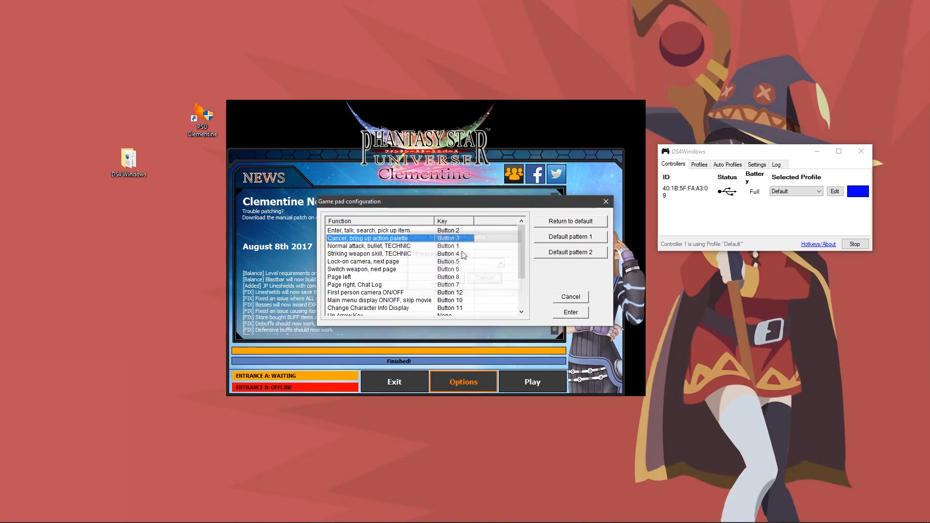
left_click(367, 246)
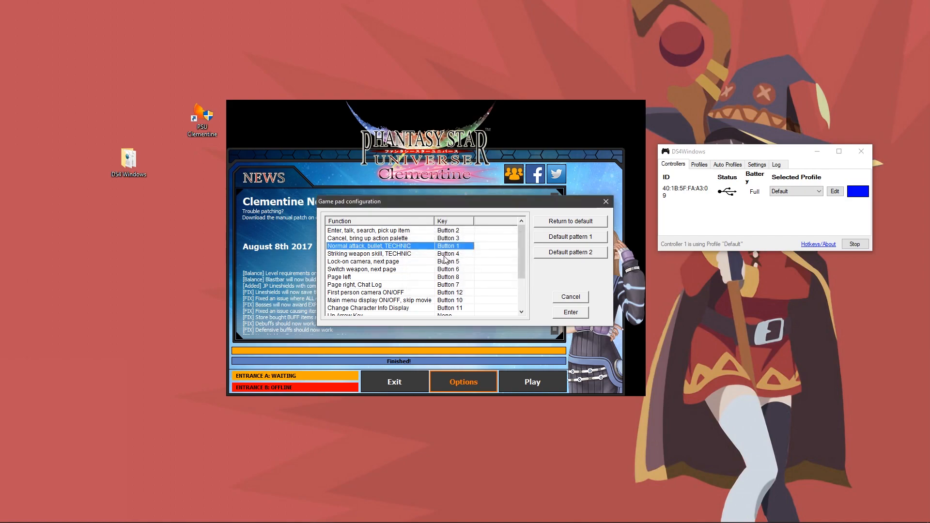
left_click(369, 253)
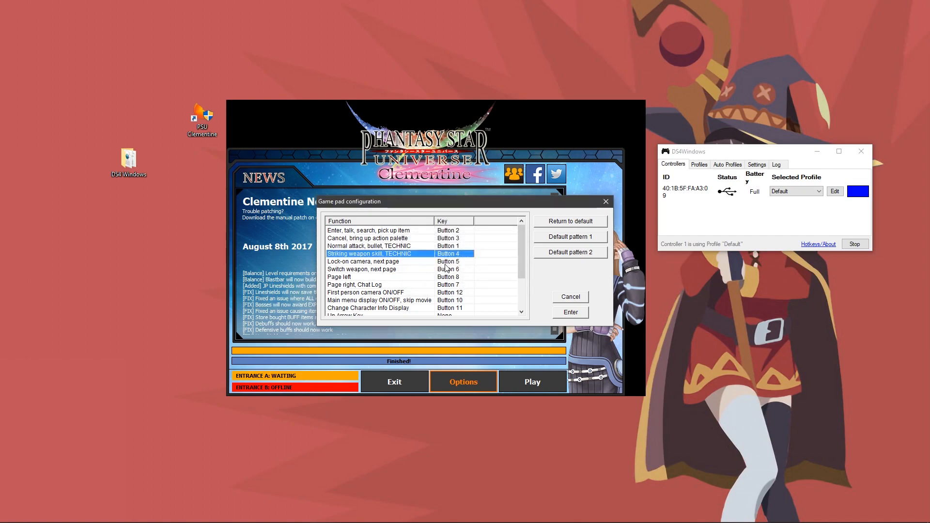
left_click(364, 261)
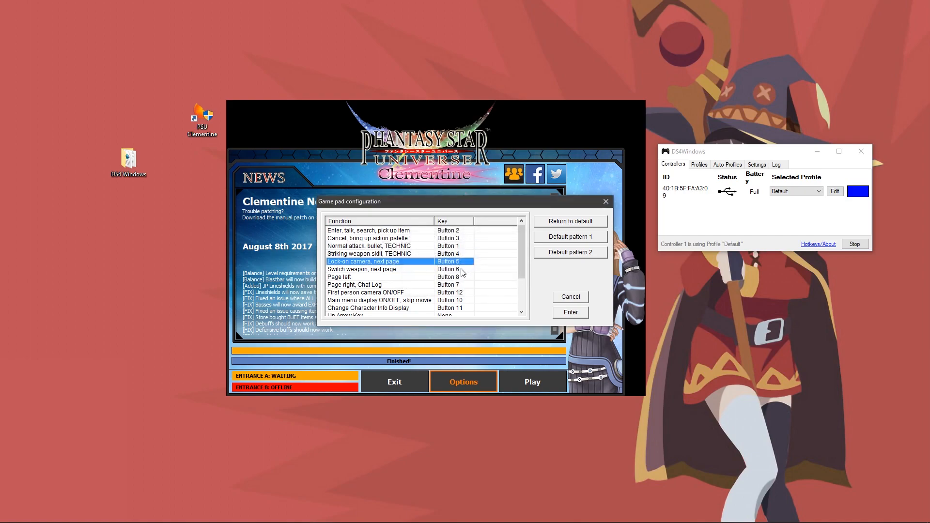
left_click(380, 269)
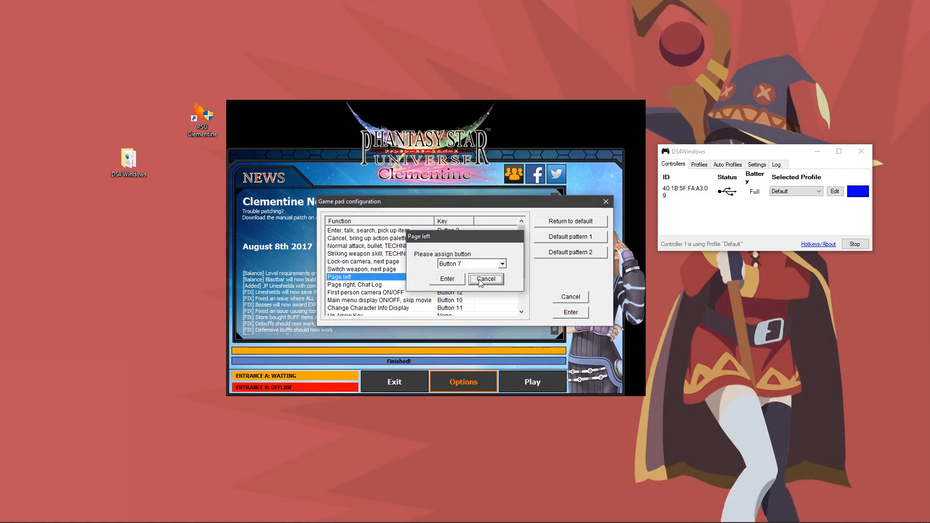
left_click(486, 279)
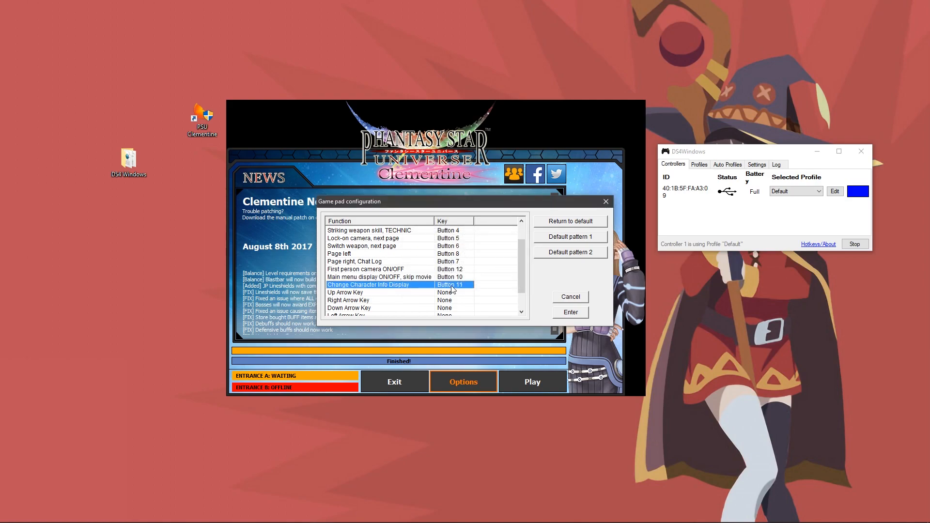
Step: Check the Camera up/down stick assignment unchanged and apply the gamepad configuration
scroll("down", 3)
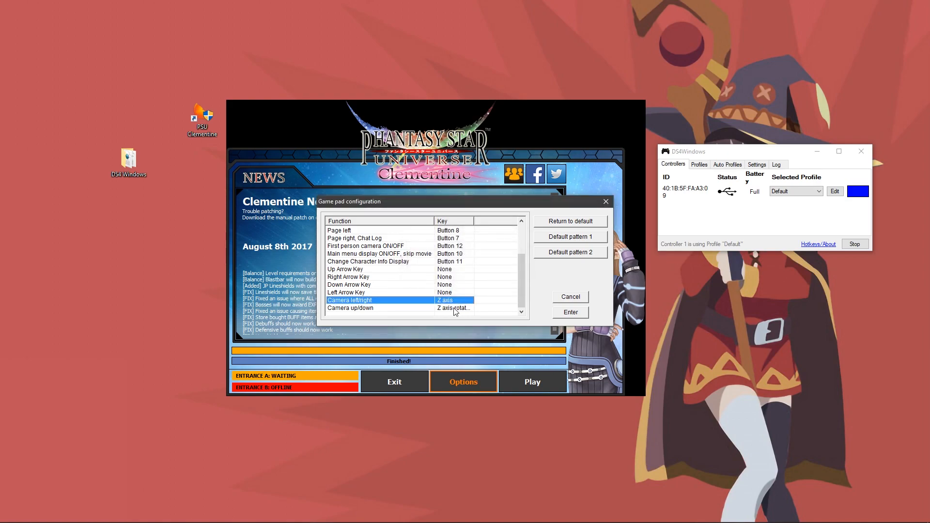
double_click(349, 308)
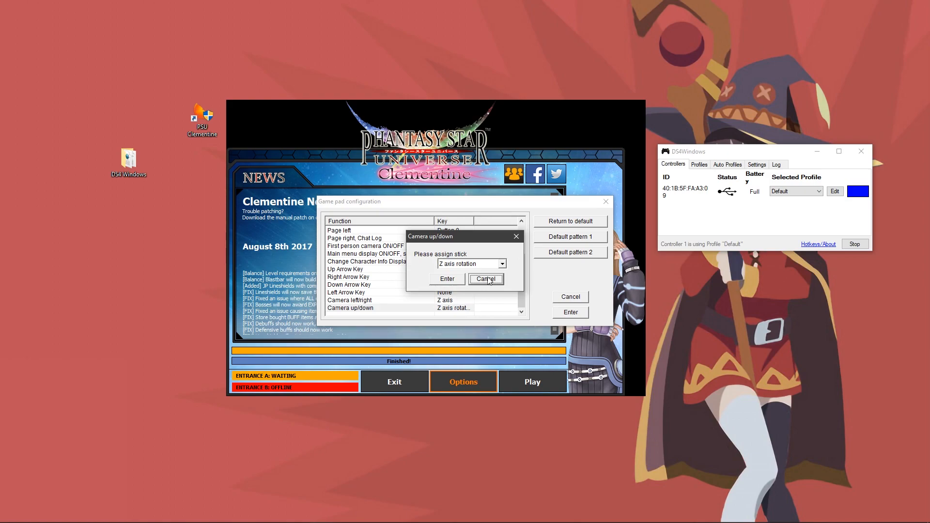
left_click(485, 279)
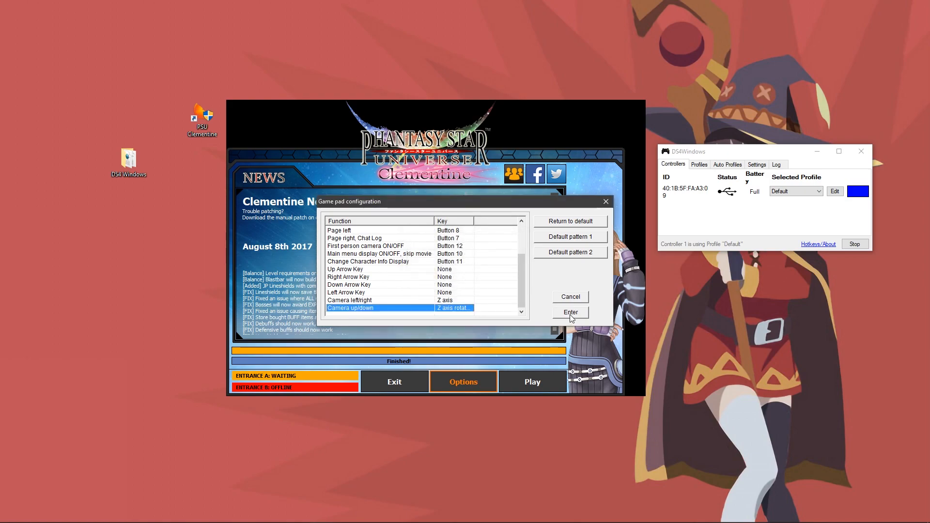
left_click(569, 312)
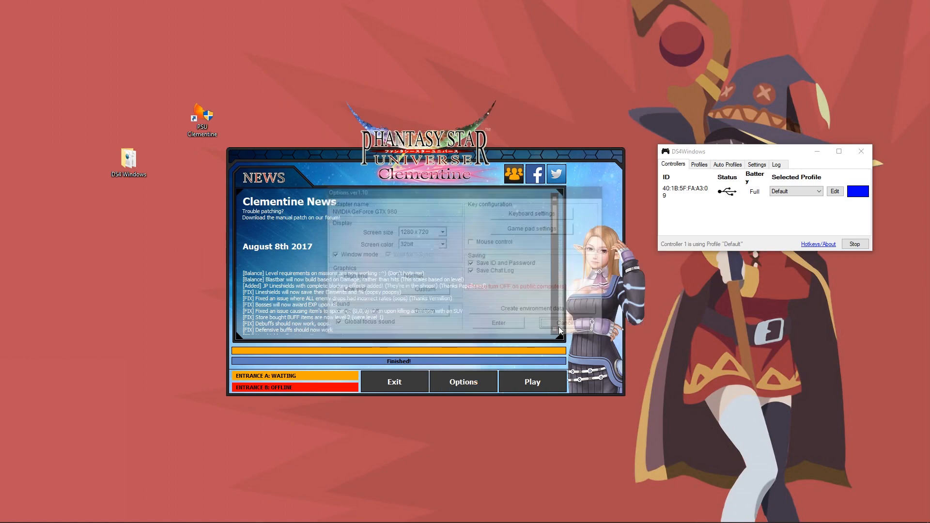
Step: Accept the launcher options and return to the main news screen
left_click(557, 322)
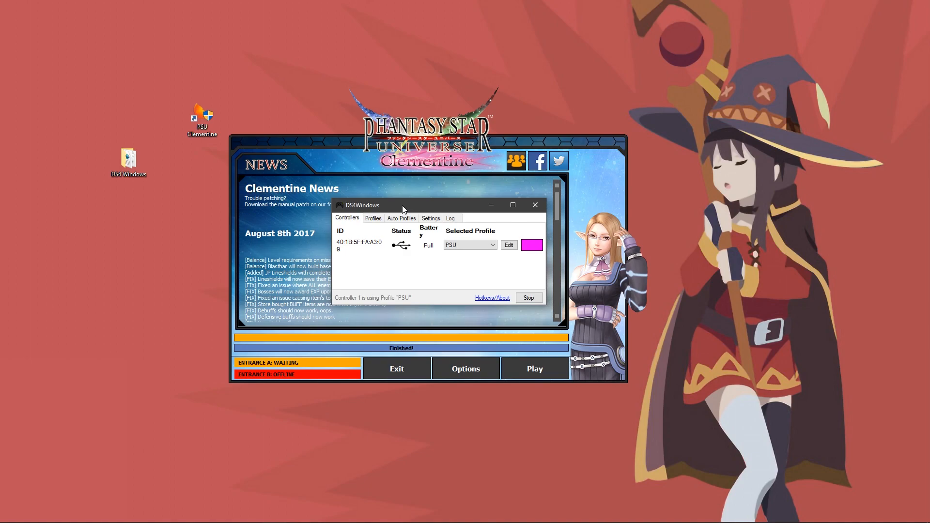
mouse_move(526, 226)
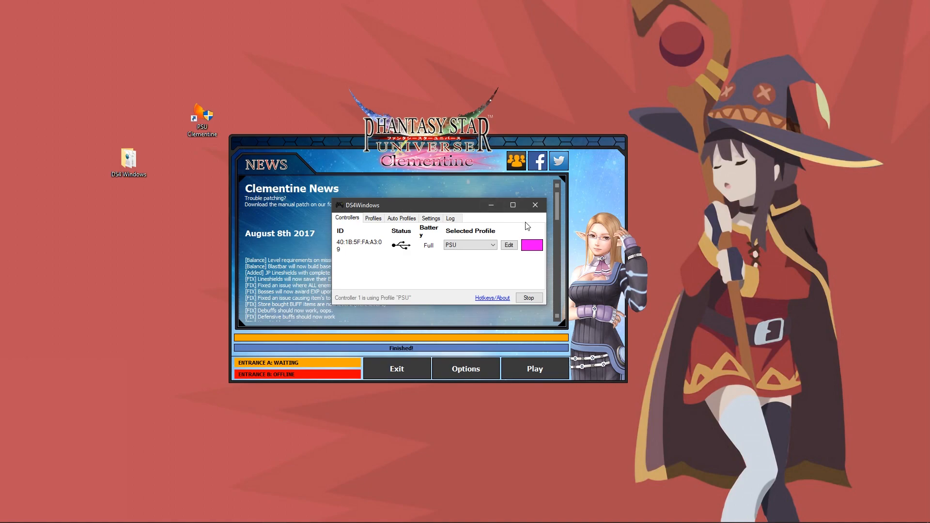
mouse_move(500, 243)
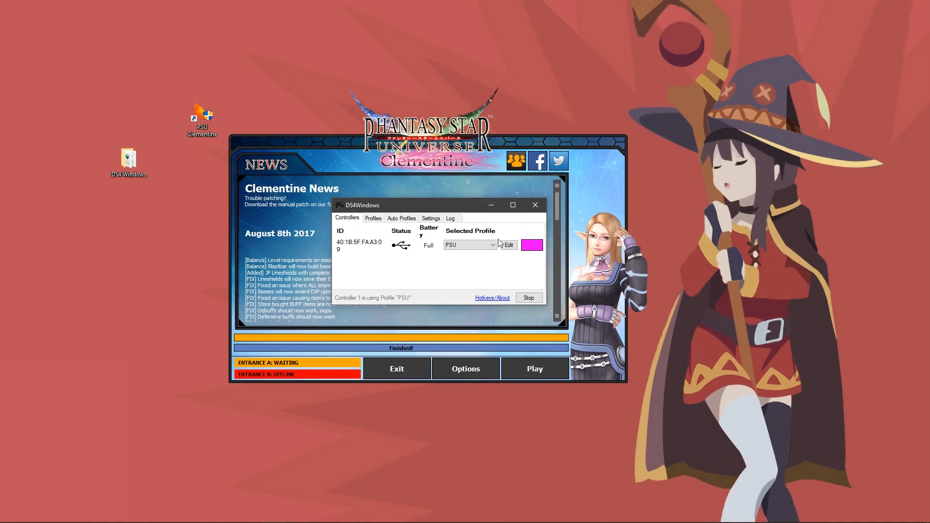
Step: Abandon a draft profile named 'PS' and open the existing PSU profile in the editor
left_click(373, 217)
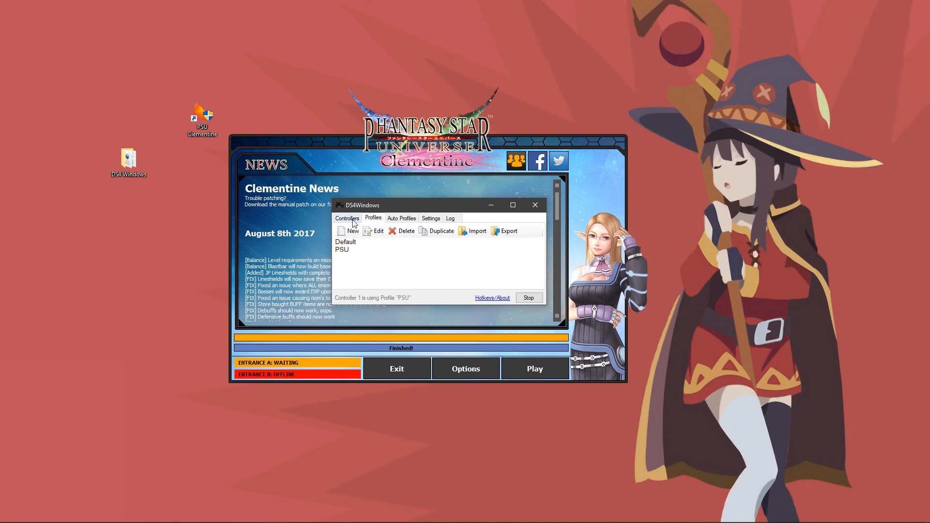
mouse_move(348, 231)
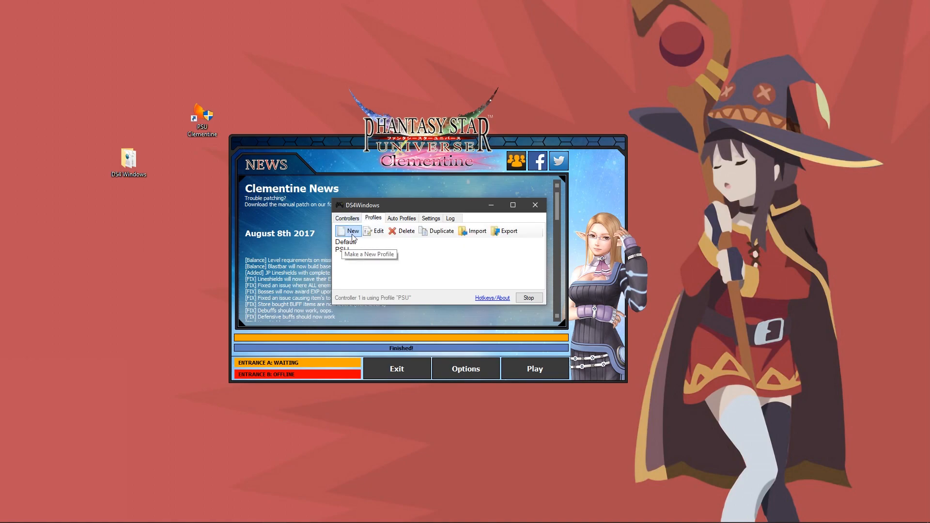
left_click(353, 230)
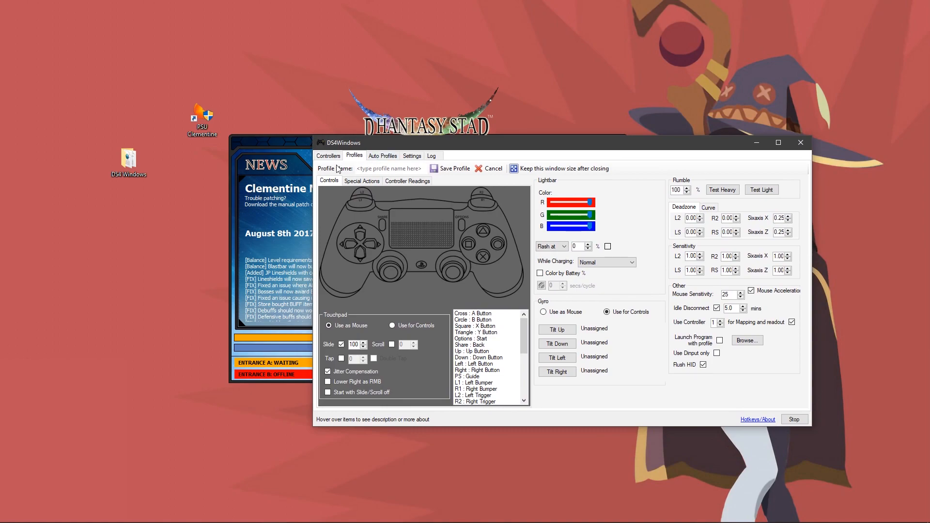
left_click(390, 169)
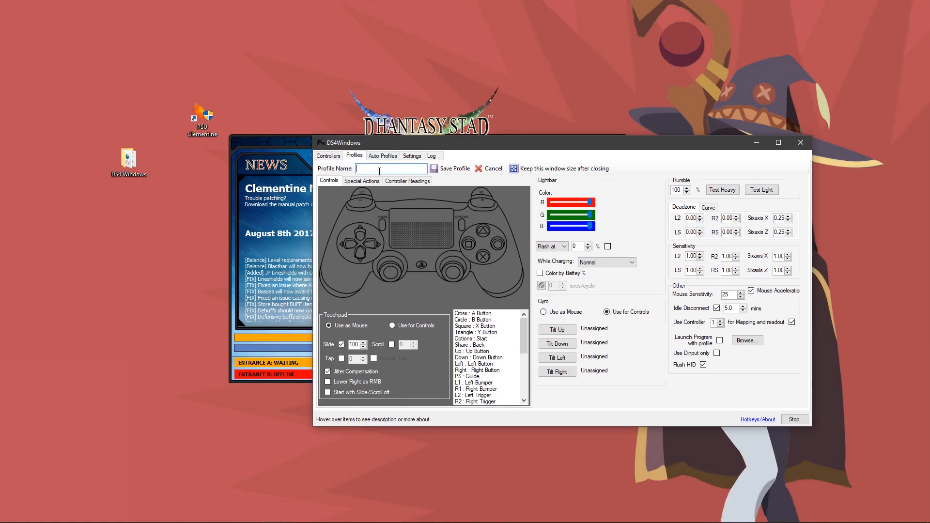
type("PSU")
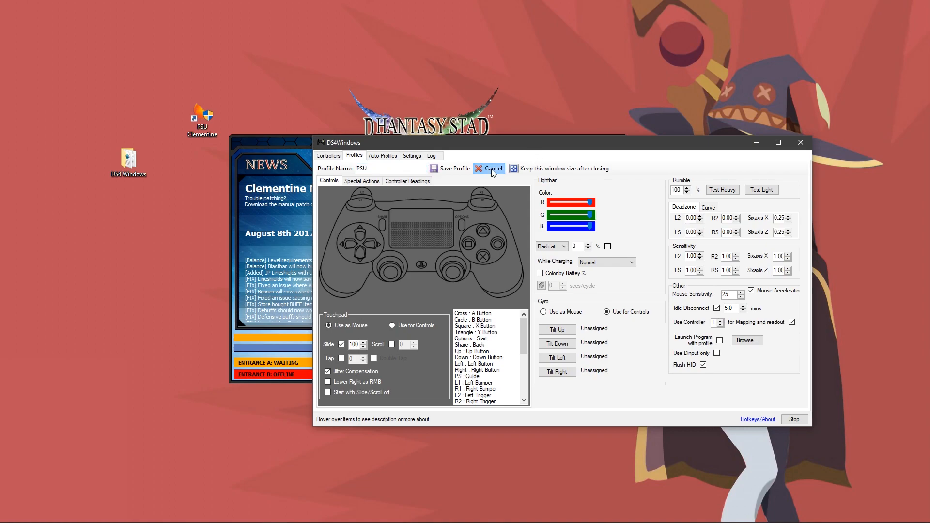
left_click(488, 168)
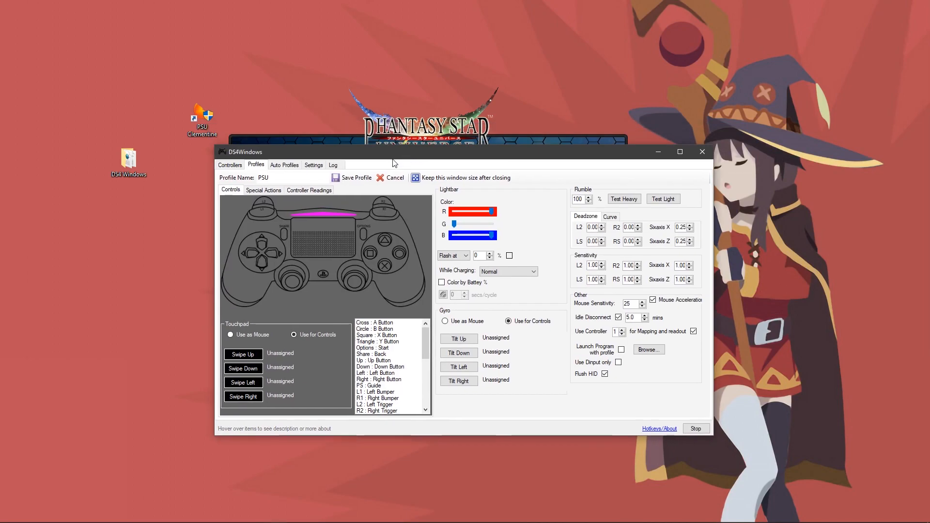
mouse_move(479, 222)
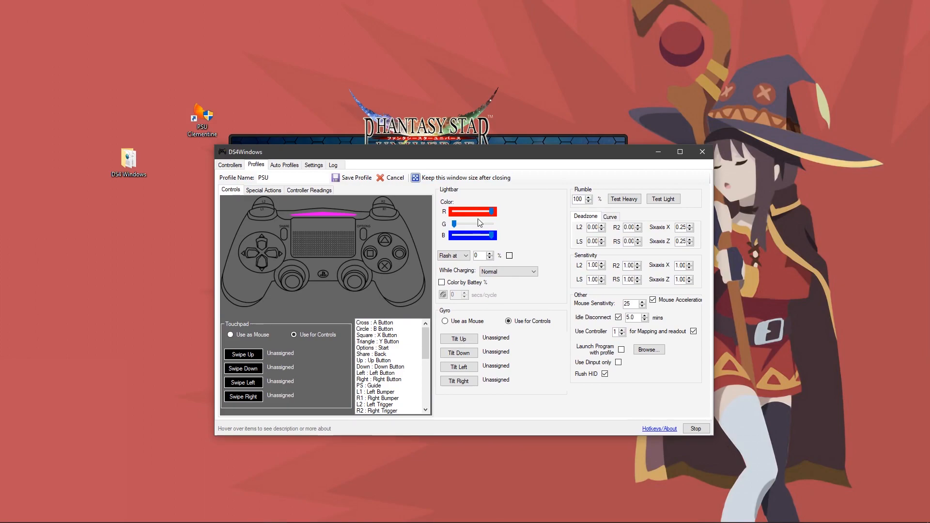
mouse_move(220, 331)
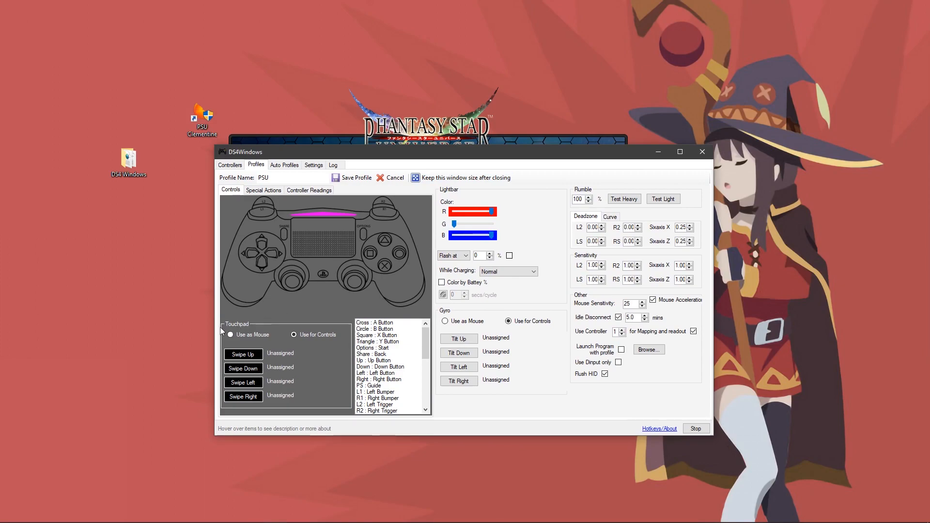
left_click(293, 335)
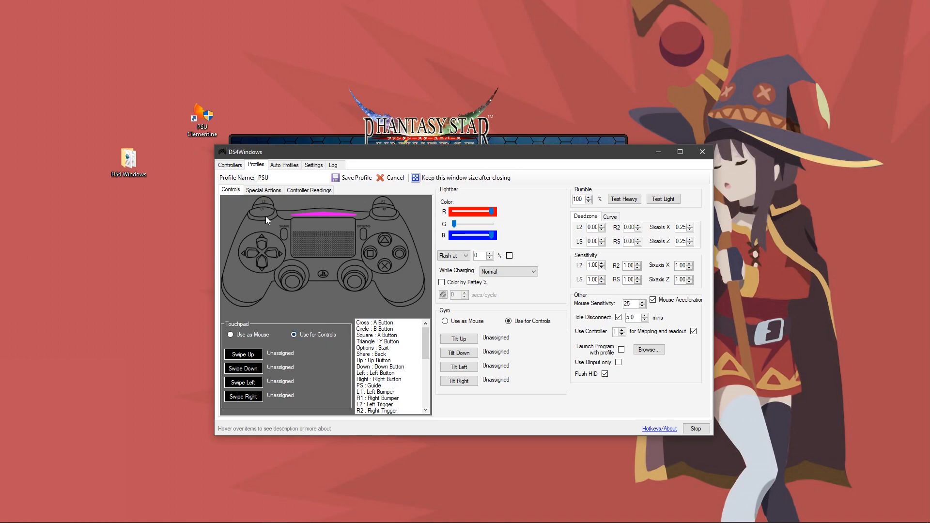
Step: Inspect Weapon Pallete 1 in Special Actions, keeping it as a key press of F7
left_click(378, 405)
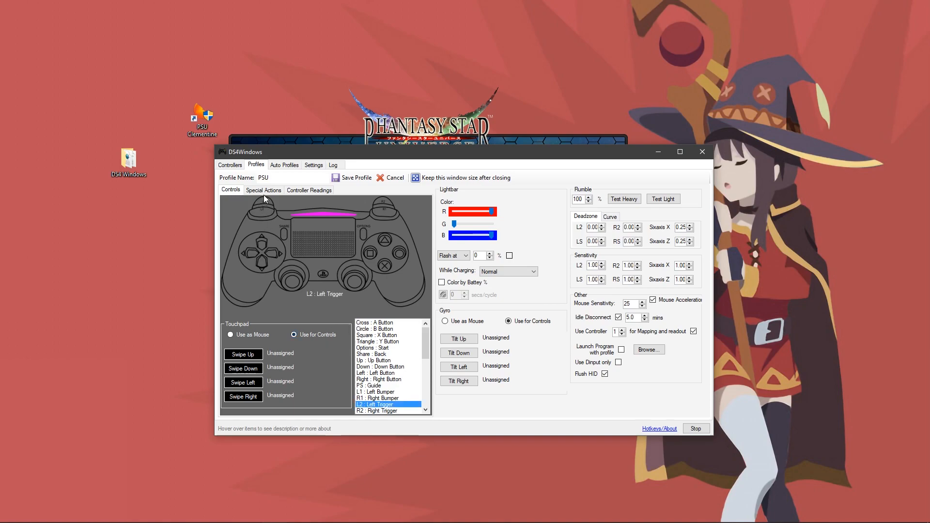
left_click(263, 190)
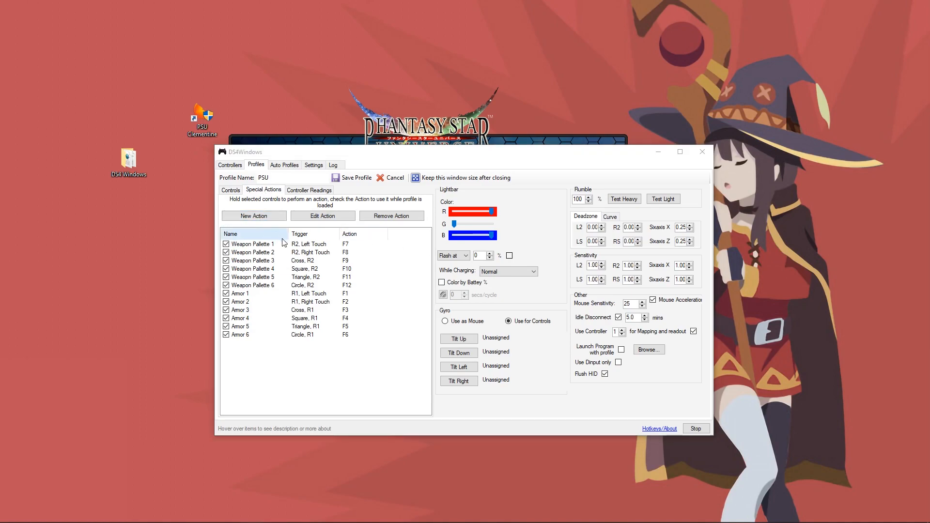
left_click(253, 244)
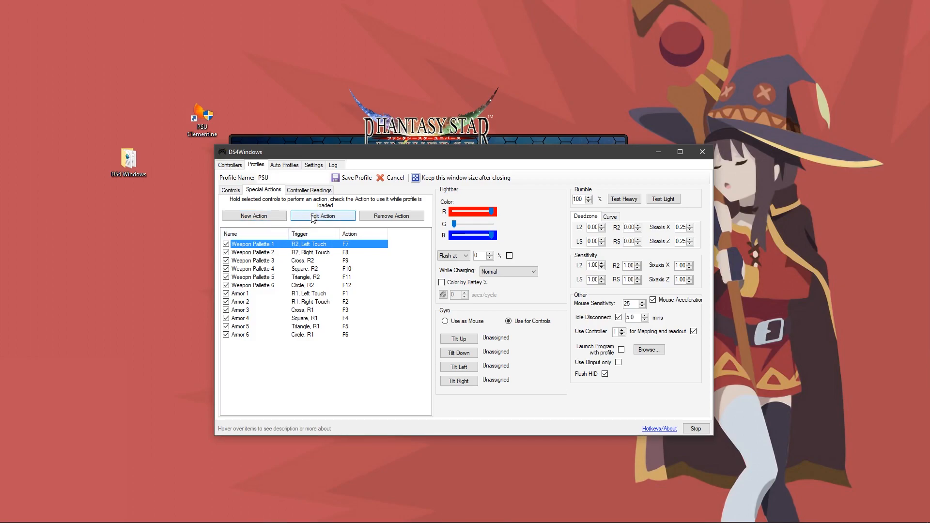
left_click(323, 215)
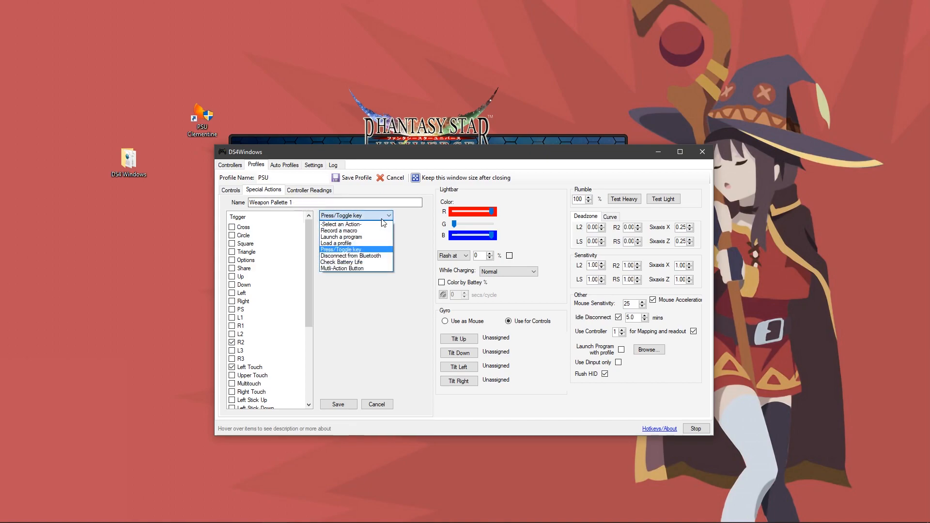
left_click(341, 249)
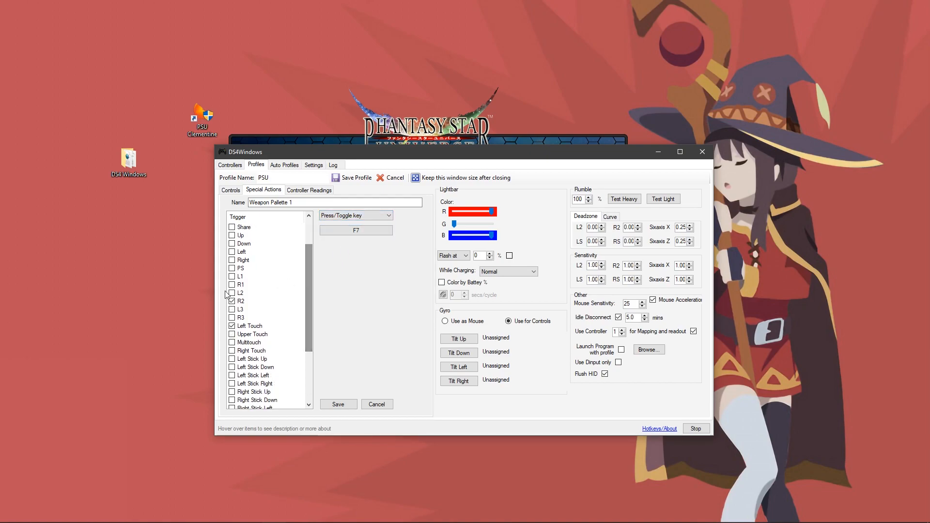
scroll("down", 3)
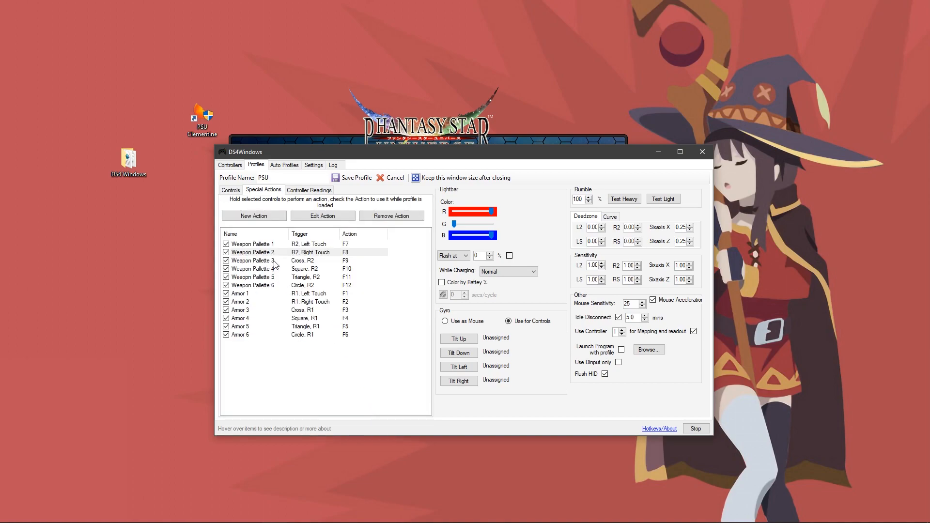
left_click(256, 261)
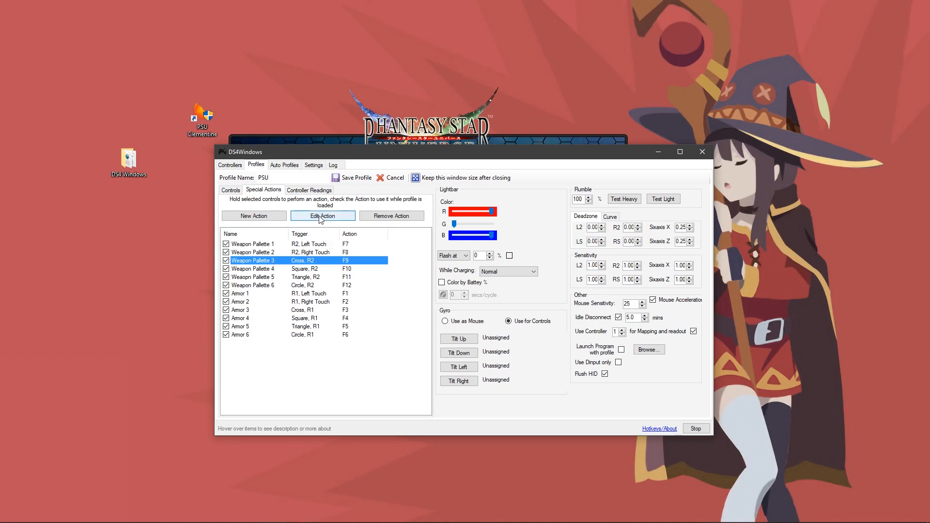
left_click(322, 215)
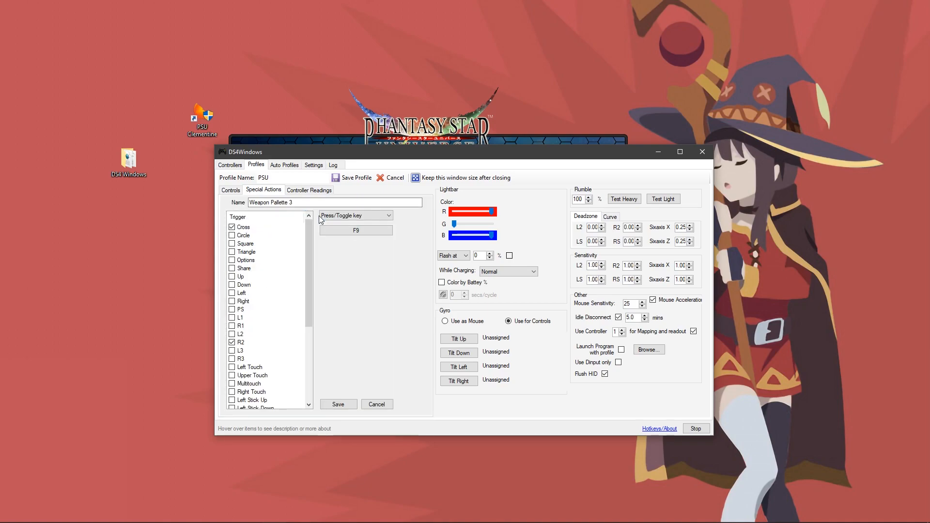
left_click(355, 230)
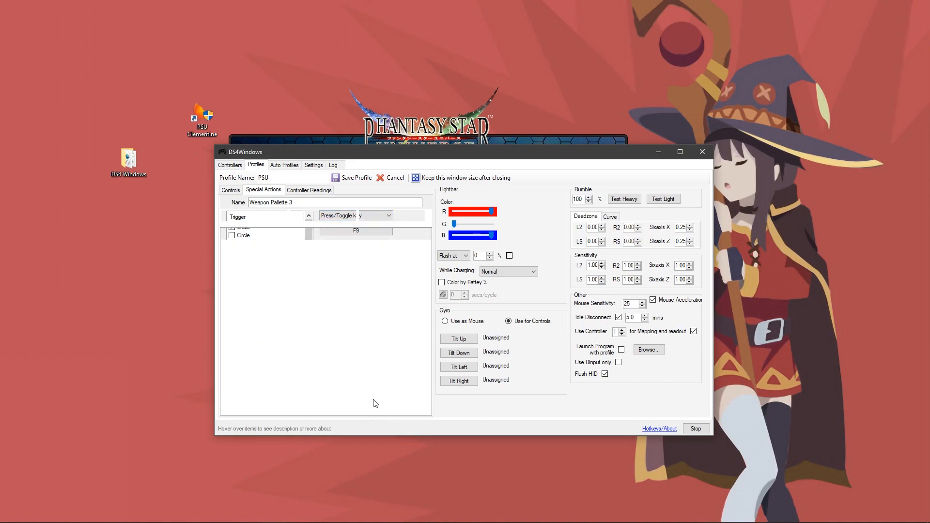
left_click(251, 269)
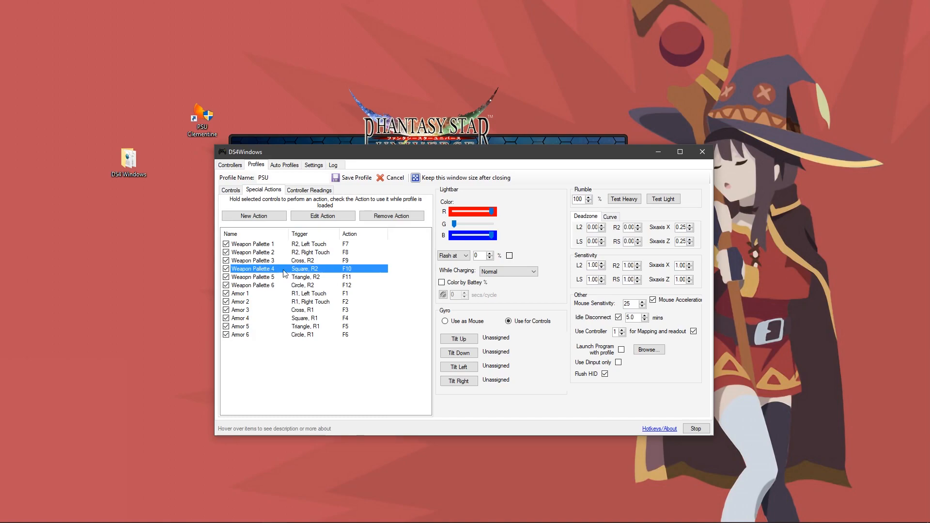
mouse_move(357, 277)
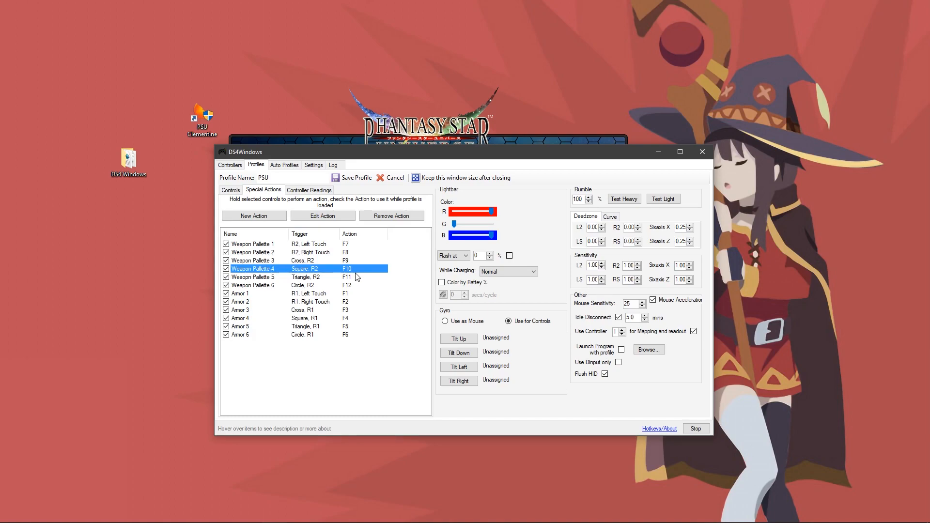
mouse_move(325, 276)
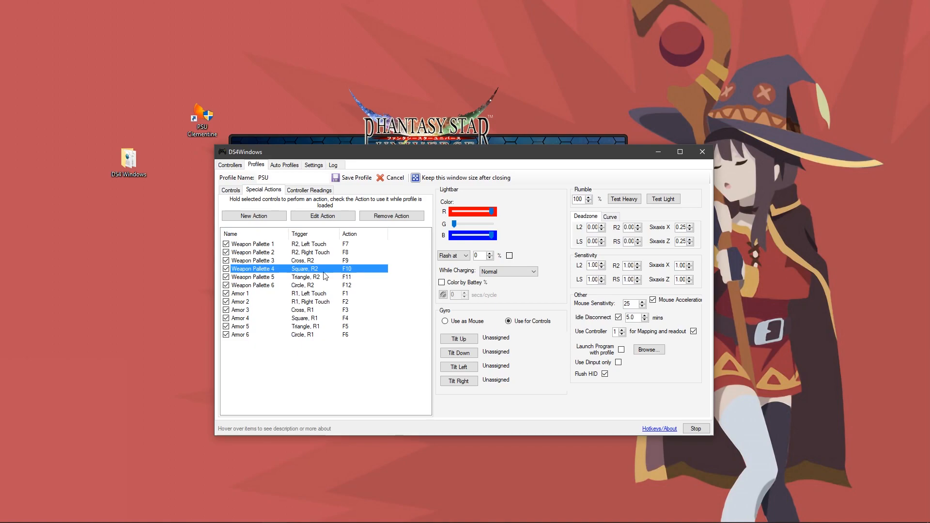
left_click(253, 277)
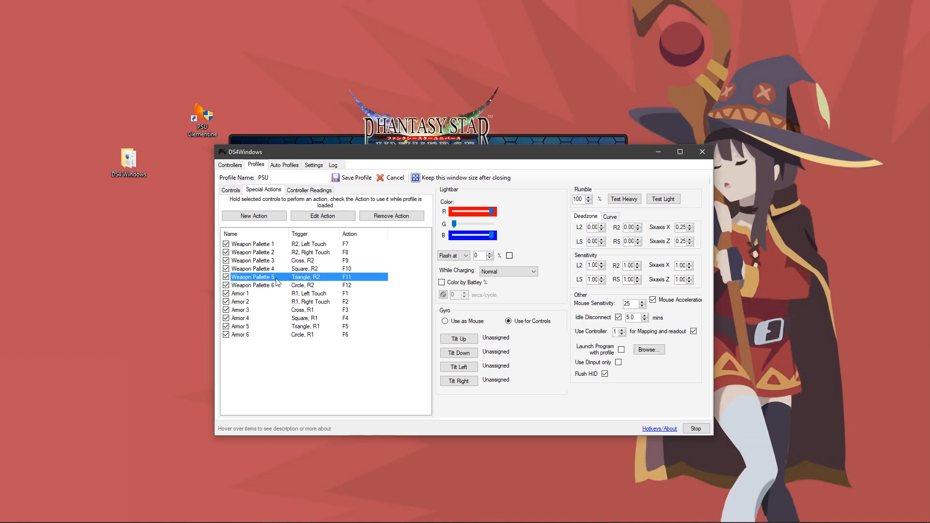
mouse_move(327, 281)
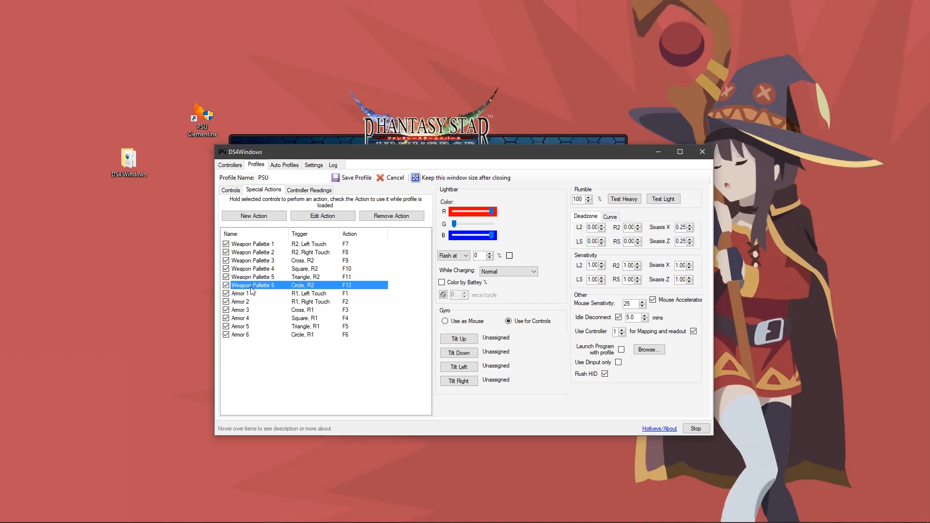
mouse_move(313, 294)
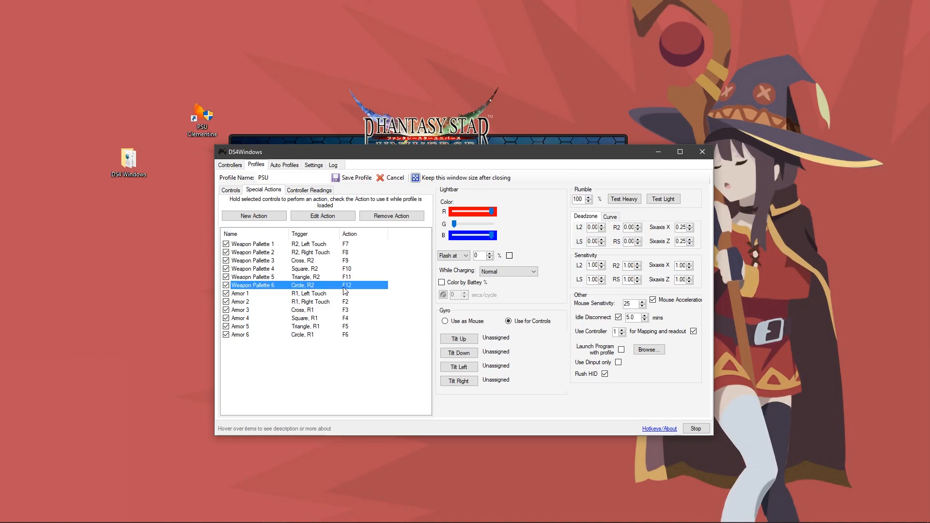
left_click(322, 215)
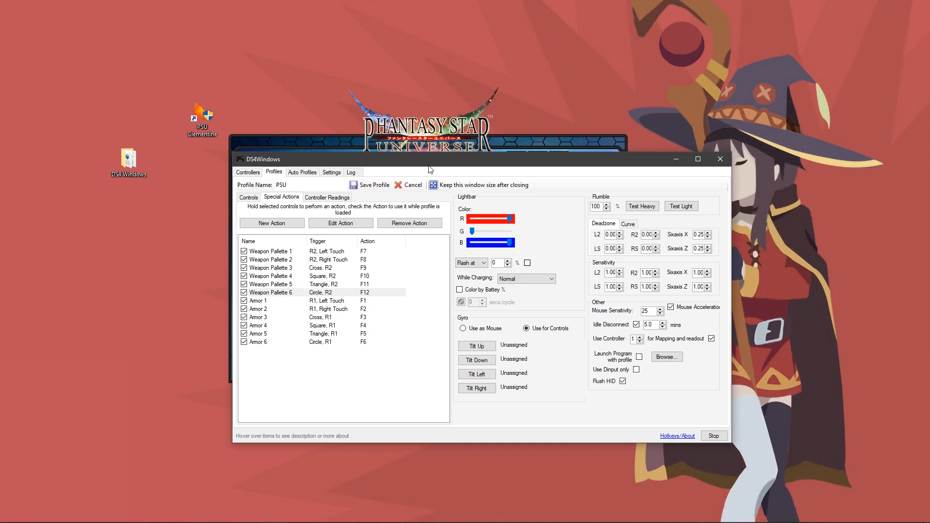
mouse_move(315, 259)
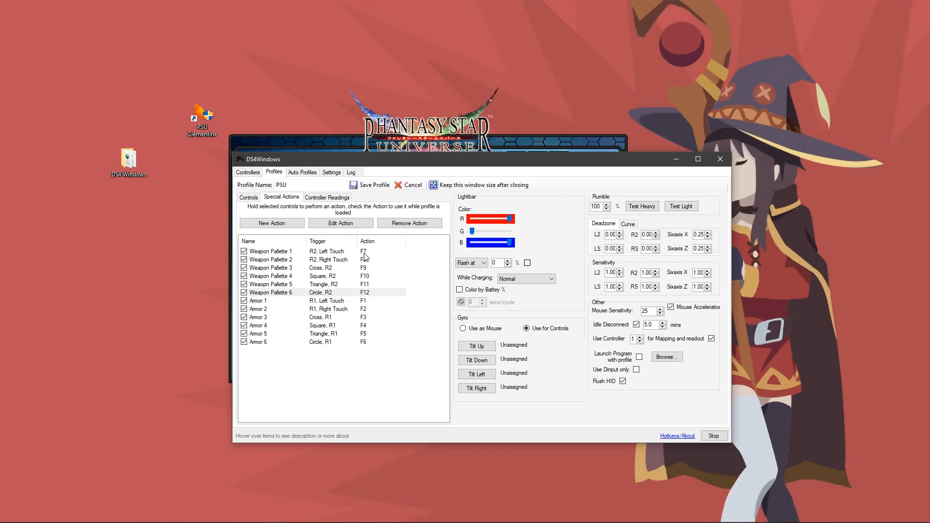
mouse_move(368, 257)
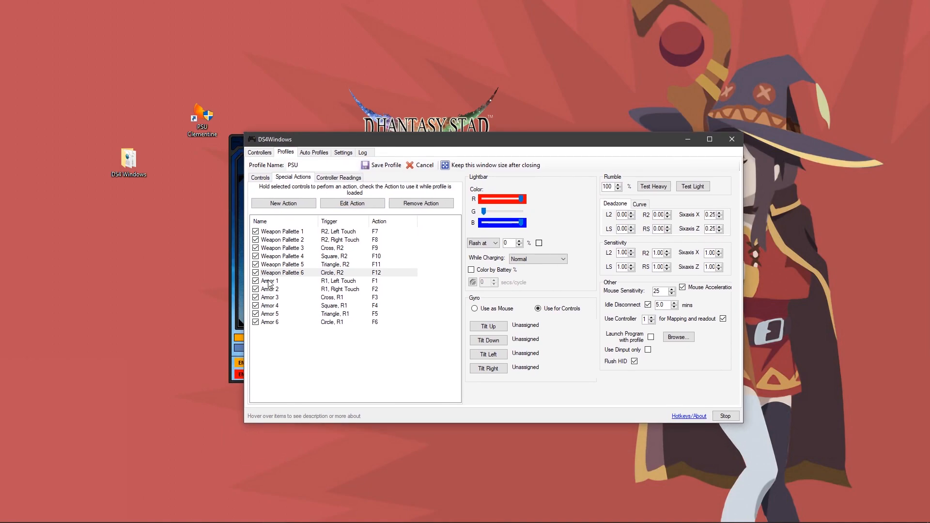
left_click(269, 280)
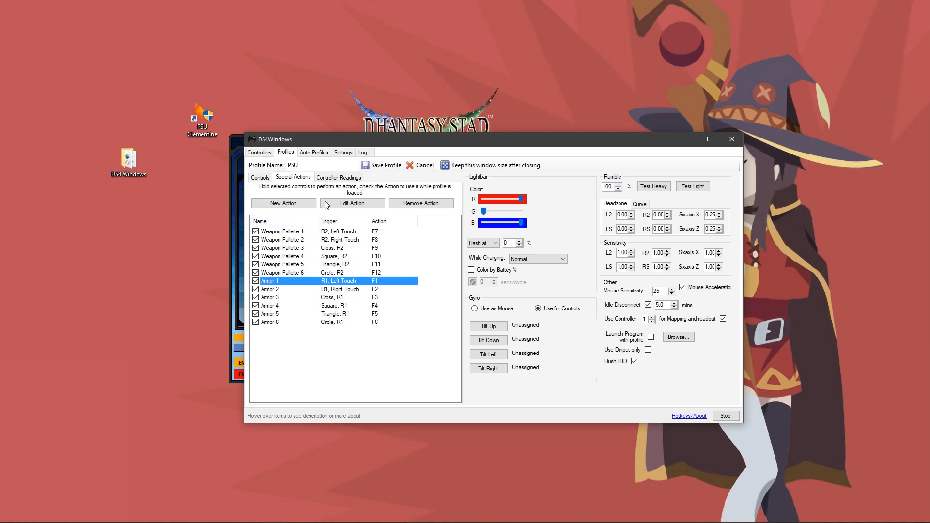
left_click(351, 203)
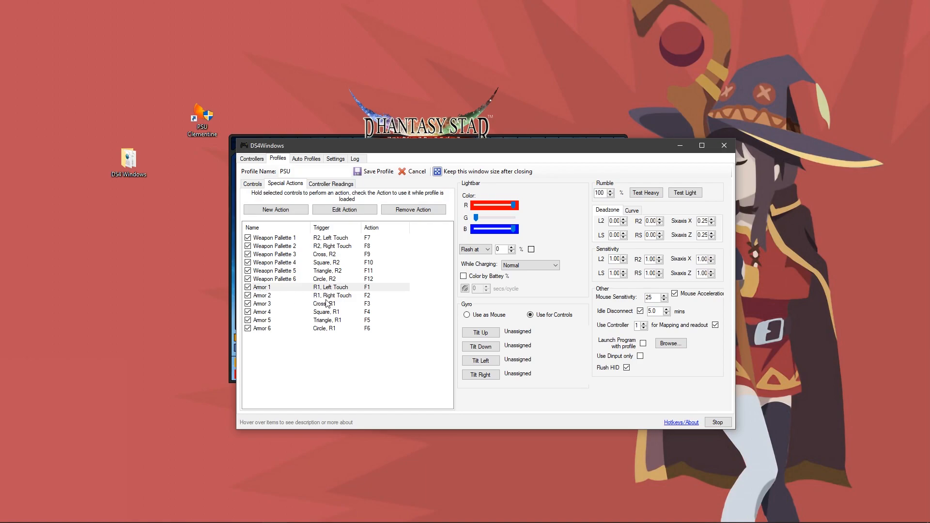
mouse_move(255, 314)
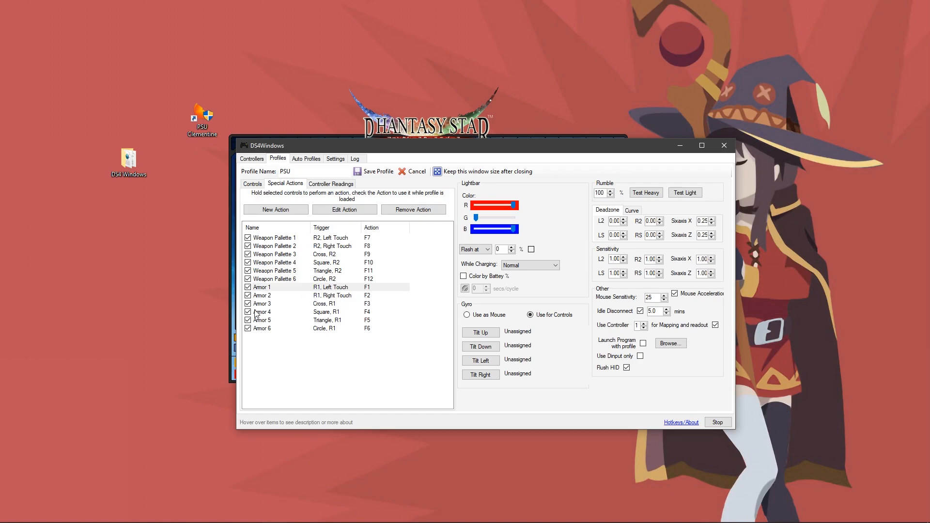
mouse_move(340, 307)
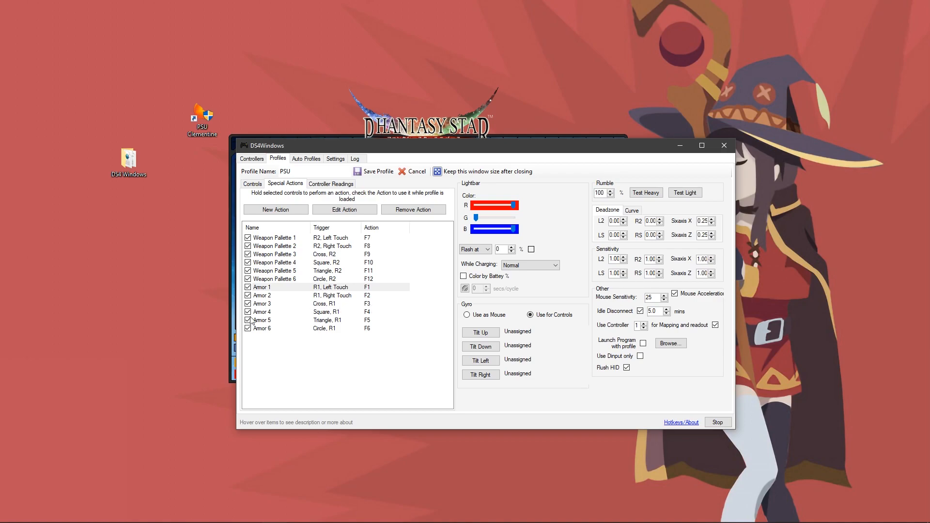
mouse_move(343, 315)
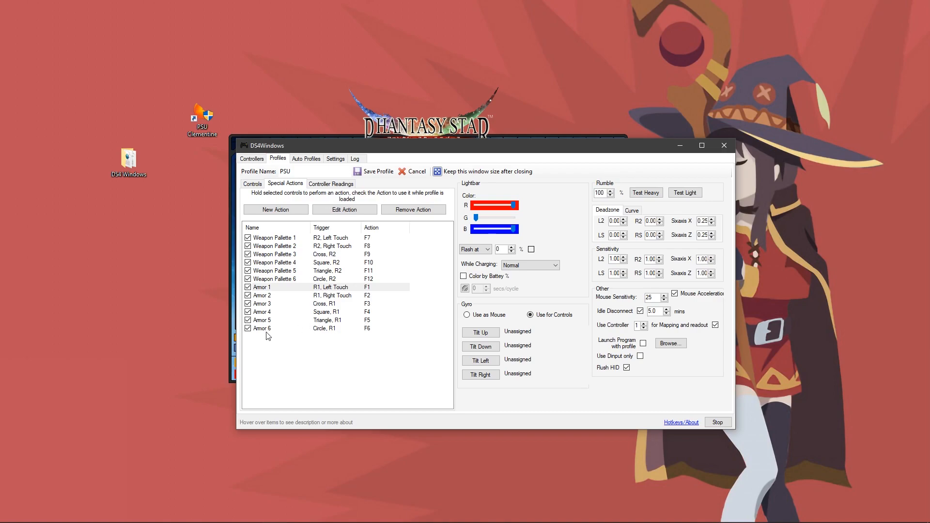
mouse_move(340, 333)
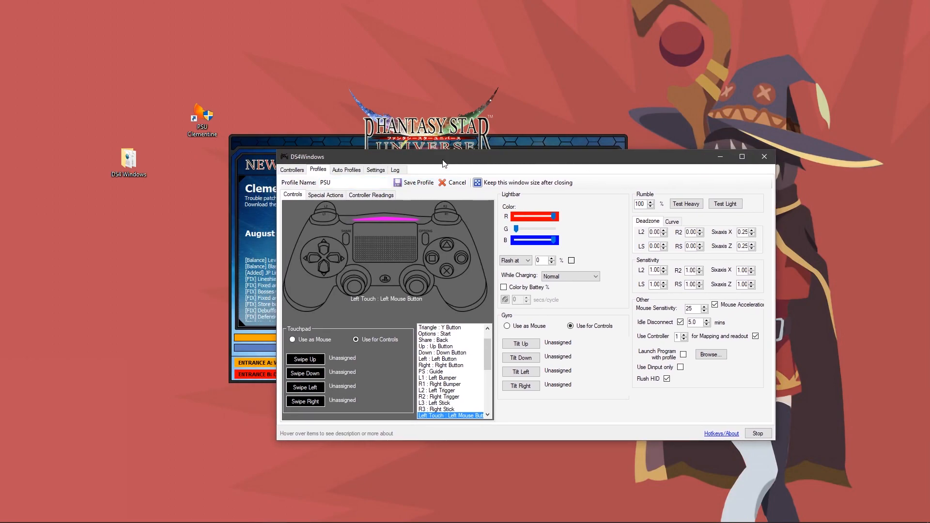
Step: Bring the launcher forward and open Options, then Game pad settings
left_click_drag(441, 157, 715, 130)
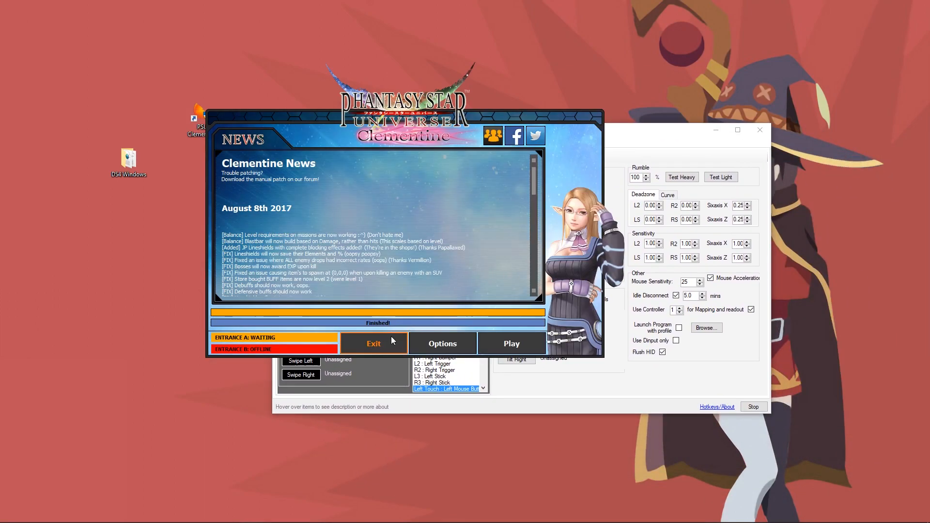
left_click(441, 343)
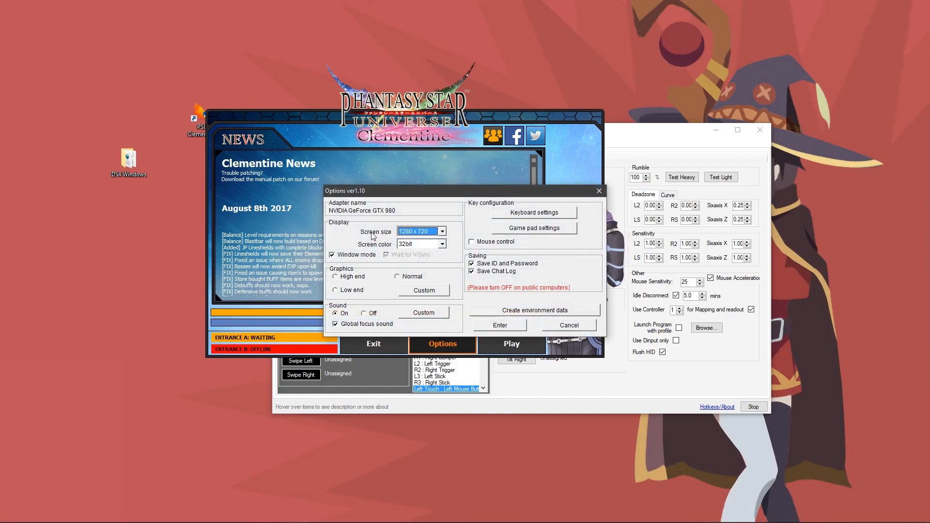
left_click(532, 227)
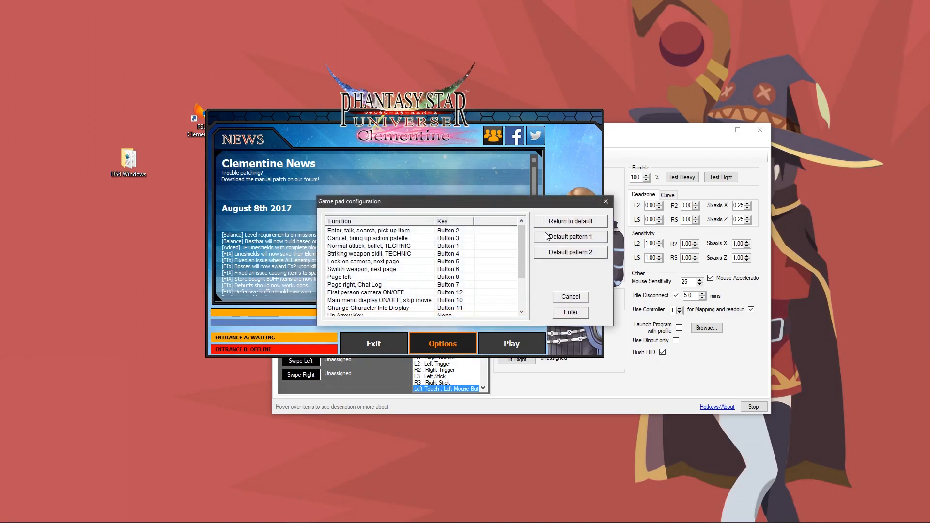
mouse_move(424, 288)
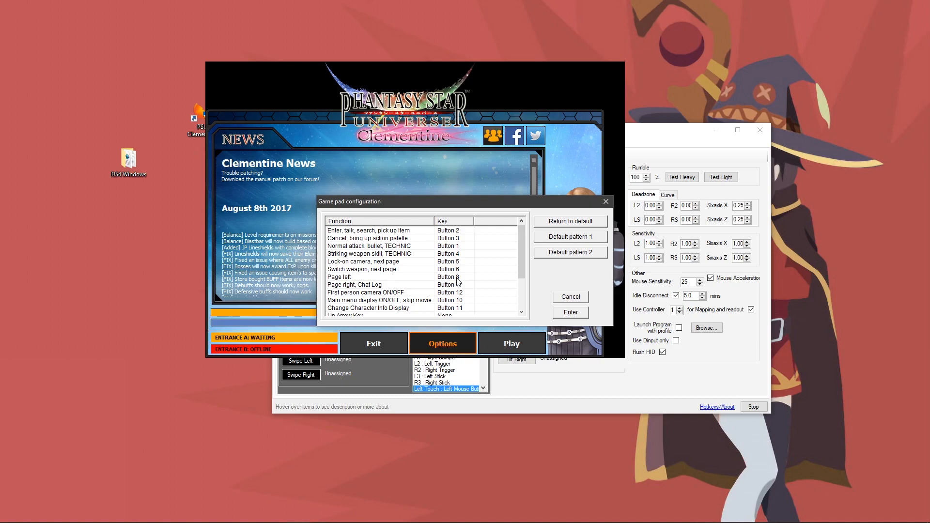
Step: Reassign Page left to Button 7 and Page right to Button 8
double_click(339, 277)
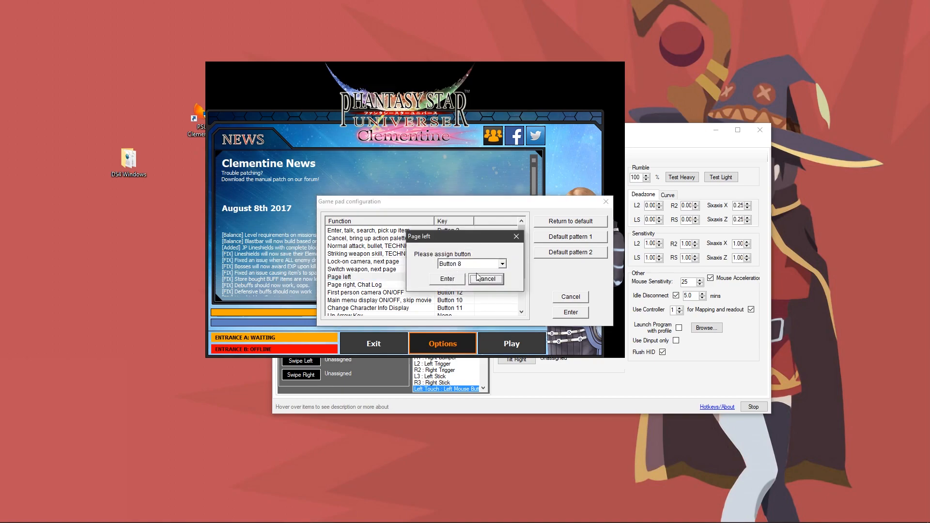
left_click(355, 284)
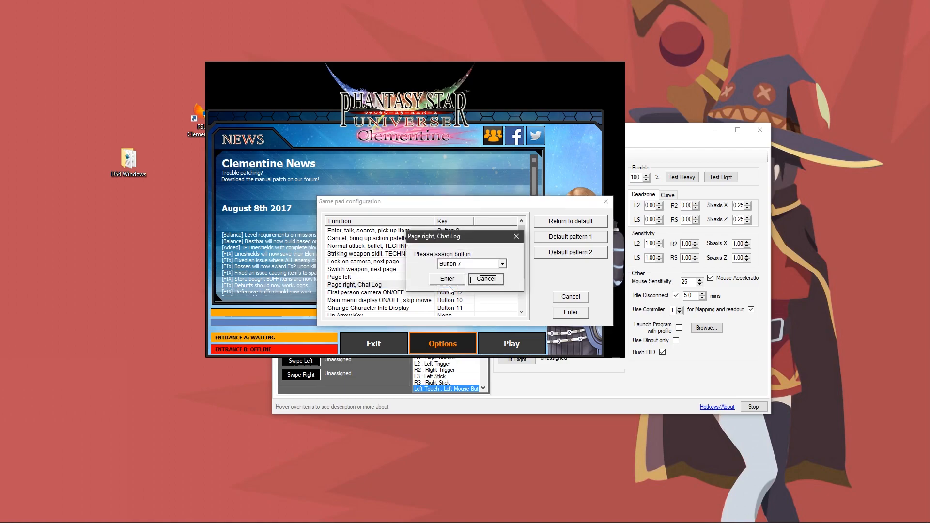
left_click(484, 279)
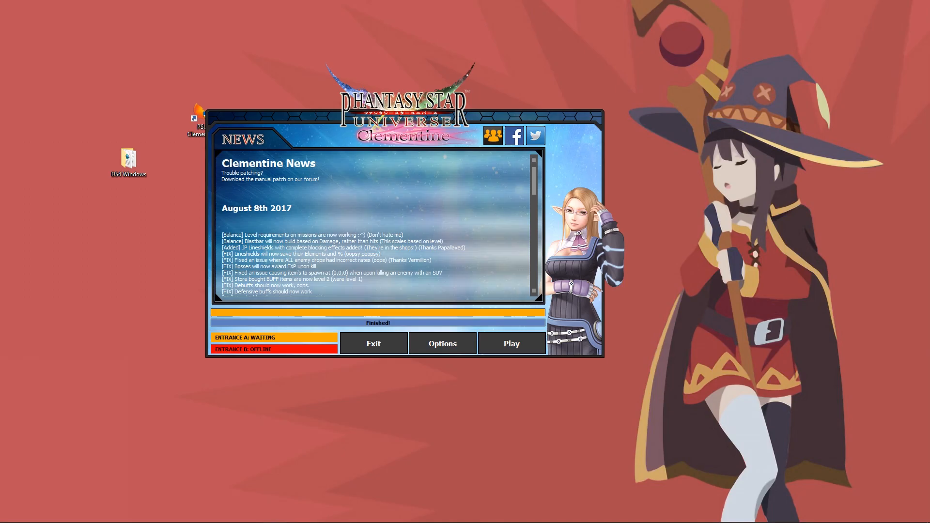
Step: Launch Phantasy Star Universe and show the F1–F4 chat shortcuts palette
left_click(510, 343)
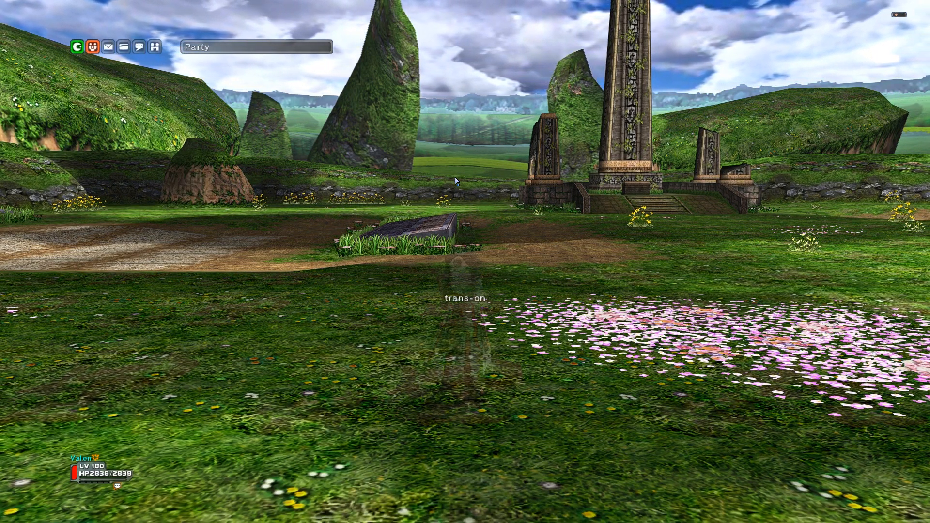
left_click(138, 47)
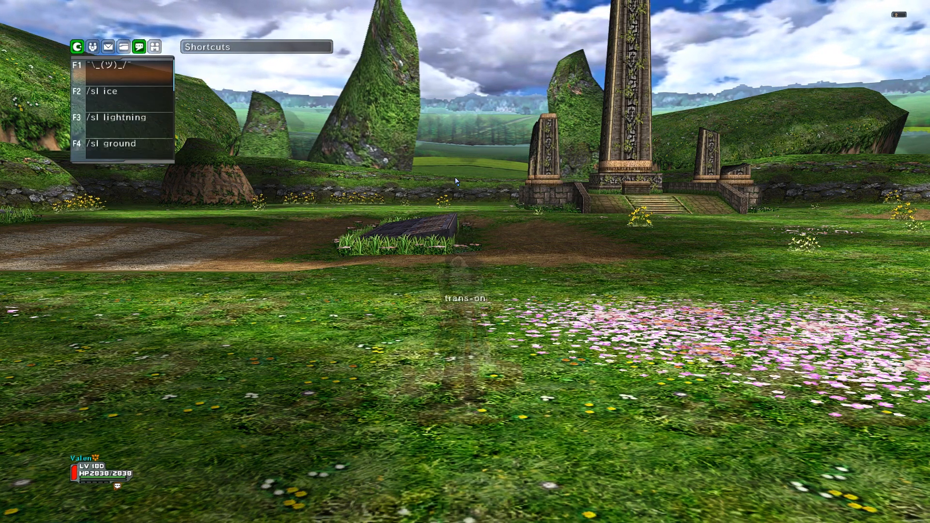